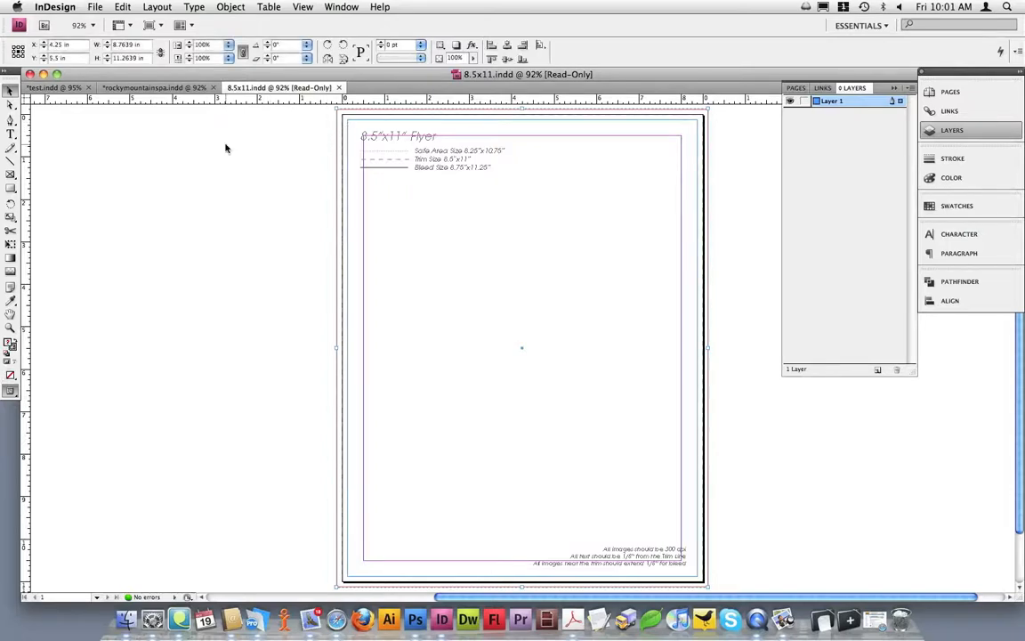
- Switch to the rockymountainspa.indd flyer document from the 8.5x11 template
{"action": "left_click", "coordinate": [118, 11]}
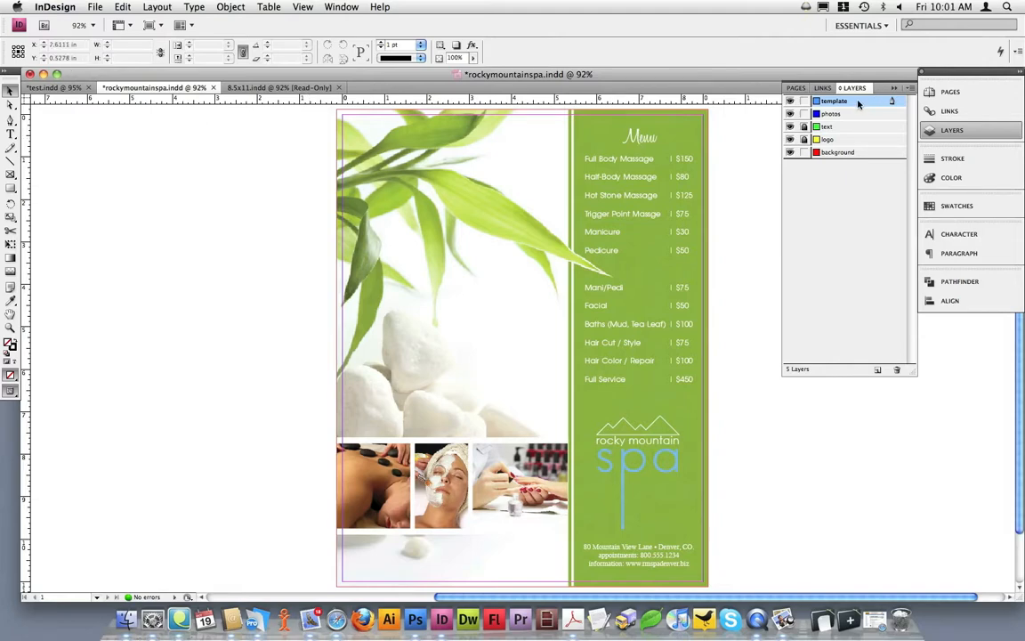
- Make the template layer visible so its size and bleed notes overlay the flyer
{"action": "left_click", "coordinate": [125, 10]}
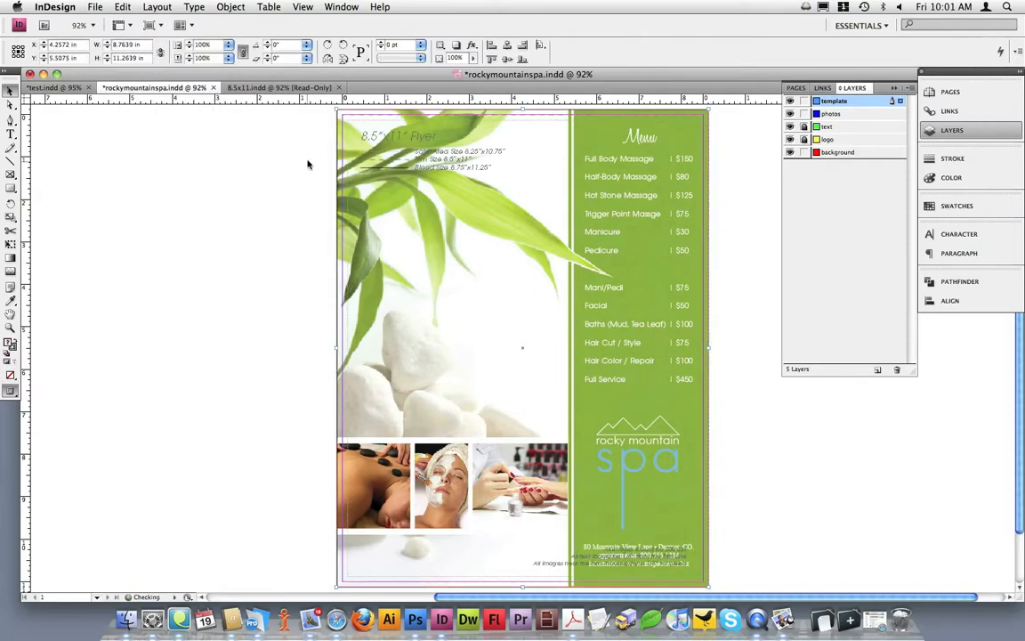
{"action": "mouse_move", "coordinate": [303, 144]}
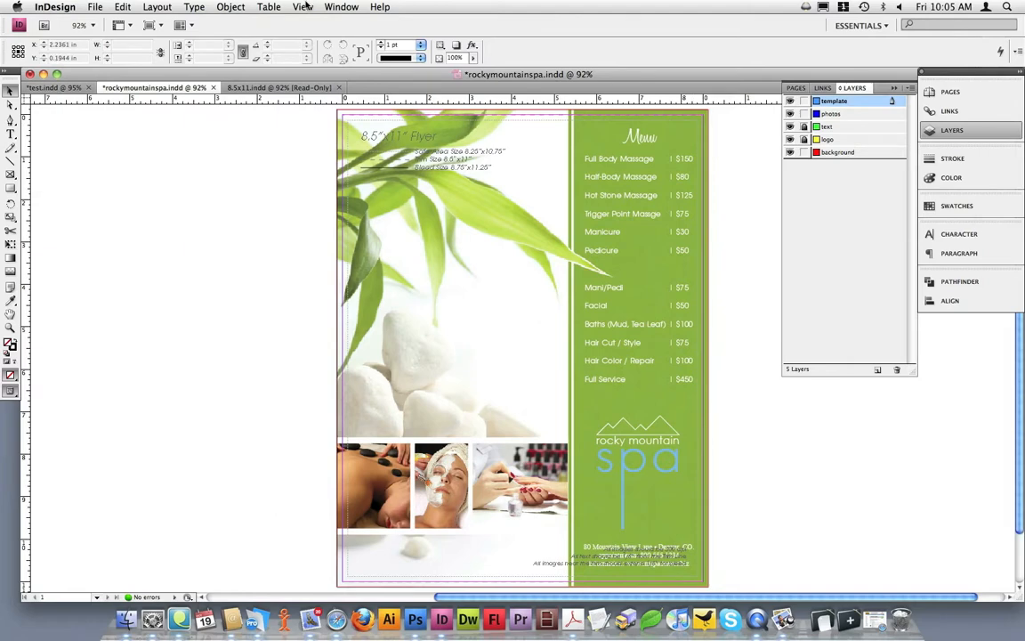
- Hide the layout guides via View > Grids & Guides for a clean look at the flyer edges
{"action": "left_click", "coordinate": [302, 8]}
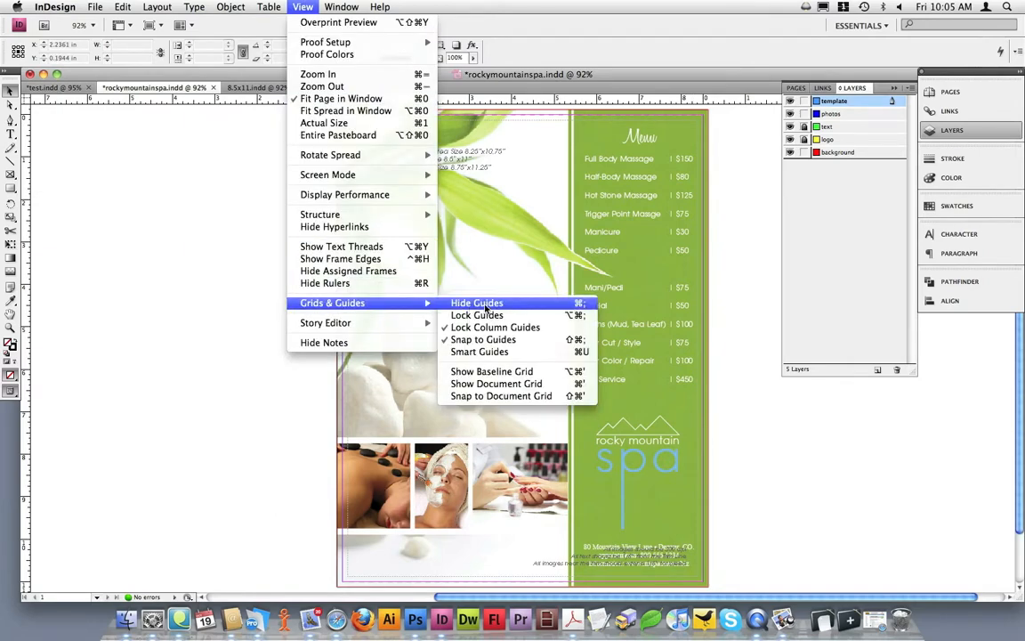
{"action": "left_click", "coordinate": [477, 303]}
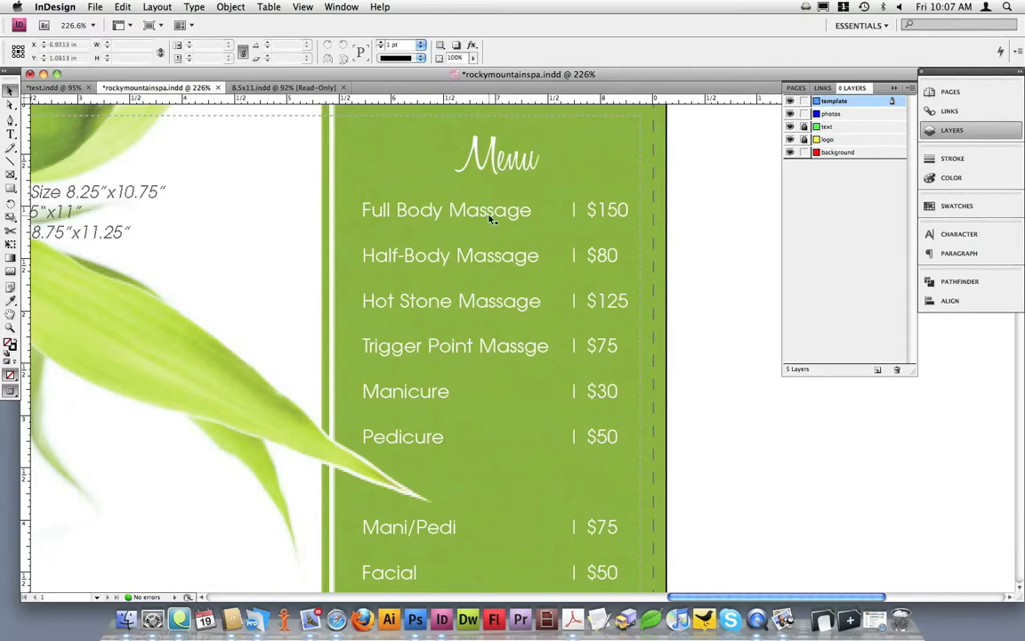
{"action": "mouse_move", "coordinate": [642, 210]}
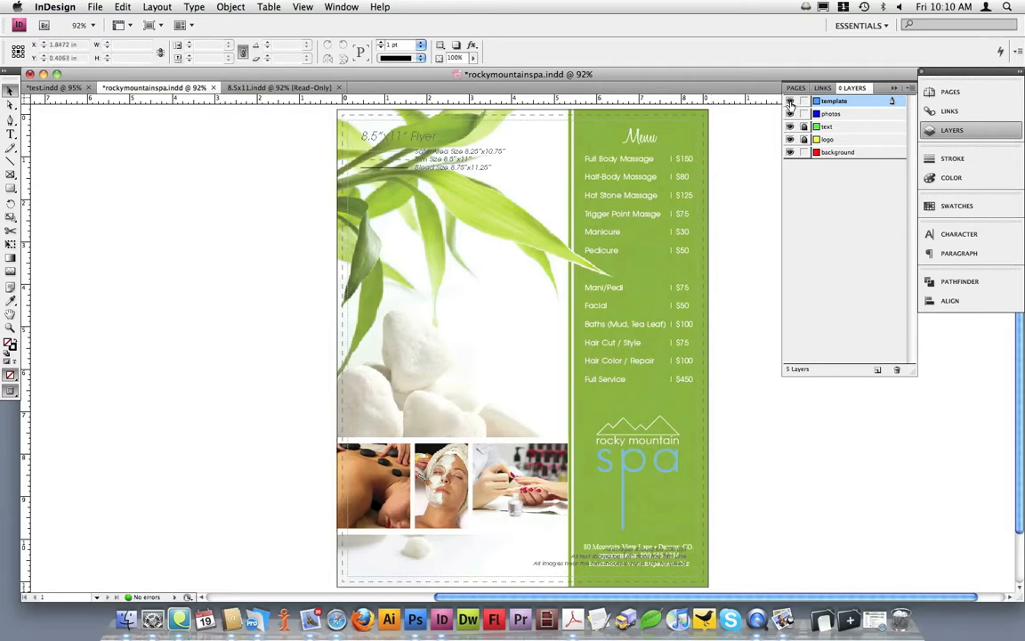
- Hide and delete the template layer with its objects, then leave the background layer selected
{"action": "left_click", "coordinate": [791, 100]}
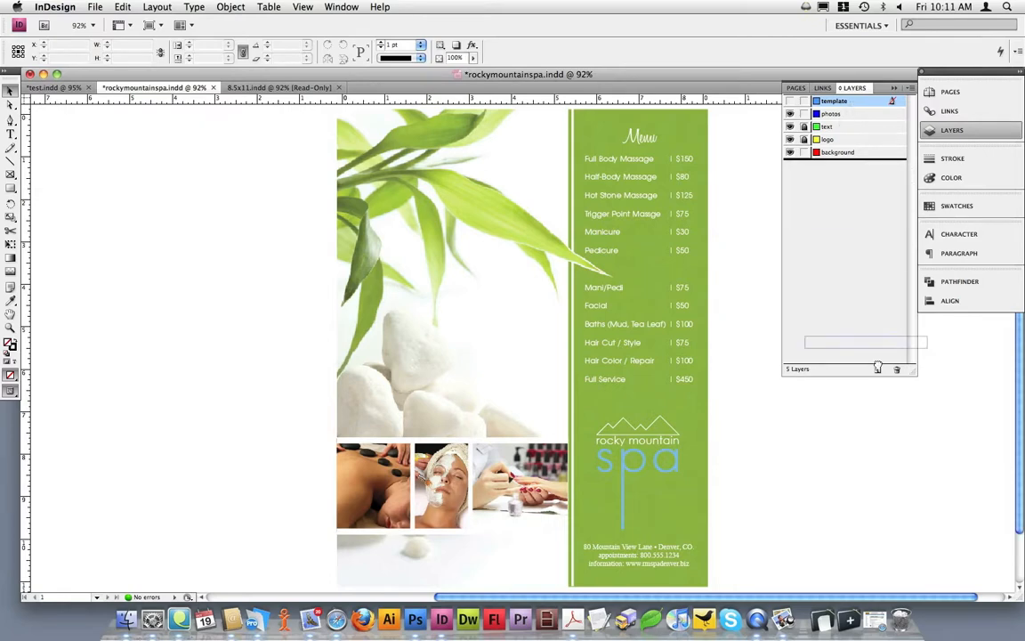
{"action": "left_click", "coordinate": [897, 369]}
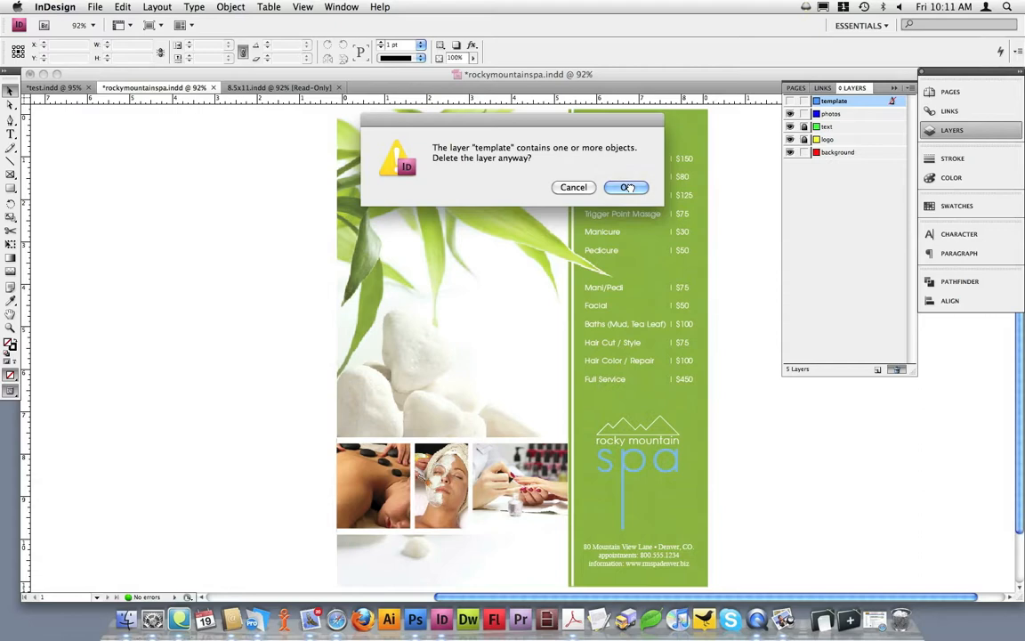
{"action": "left_click", "coordinate": [627, 187]}
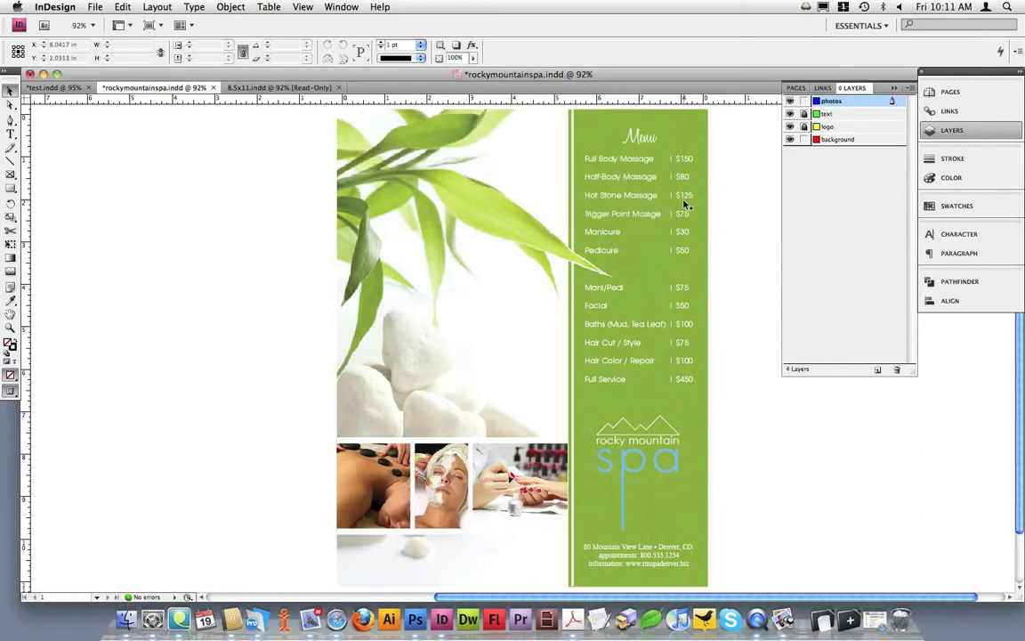
{"action": "left_click", "coordinate": [844, 139]}
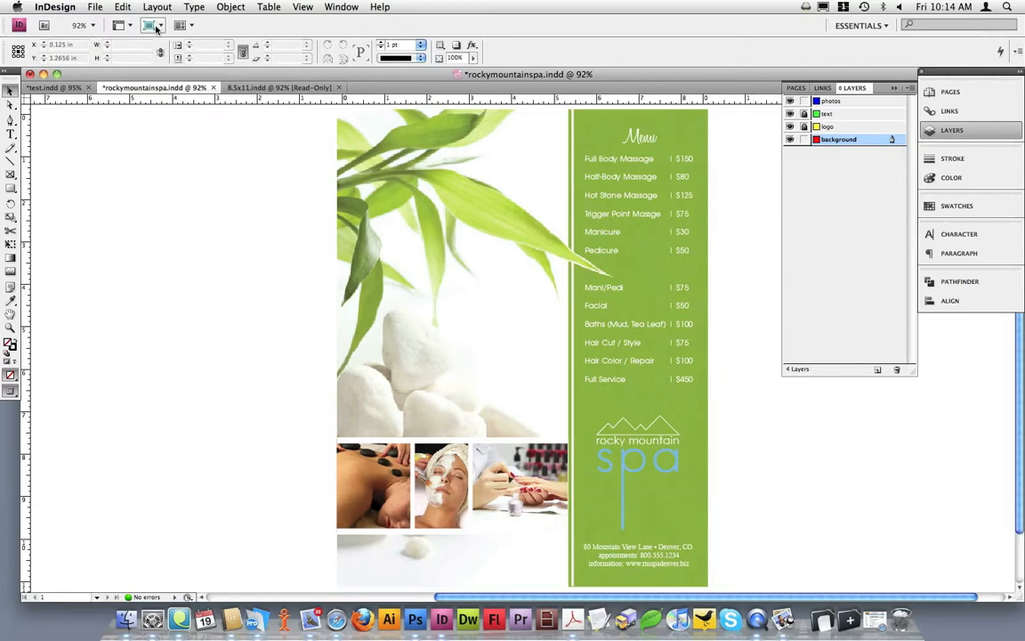
- Start a File > Export named rmspa-flyer-final with Adobe PDF as the format
{"action": "left_click", "coordinate": [89, 7]}
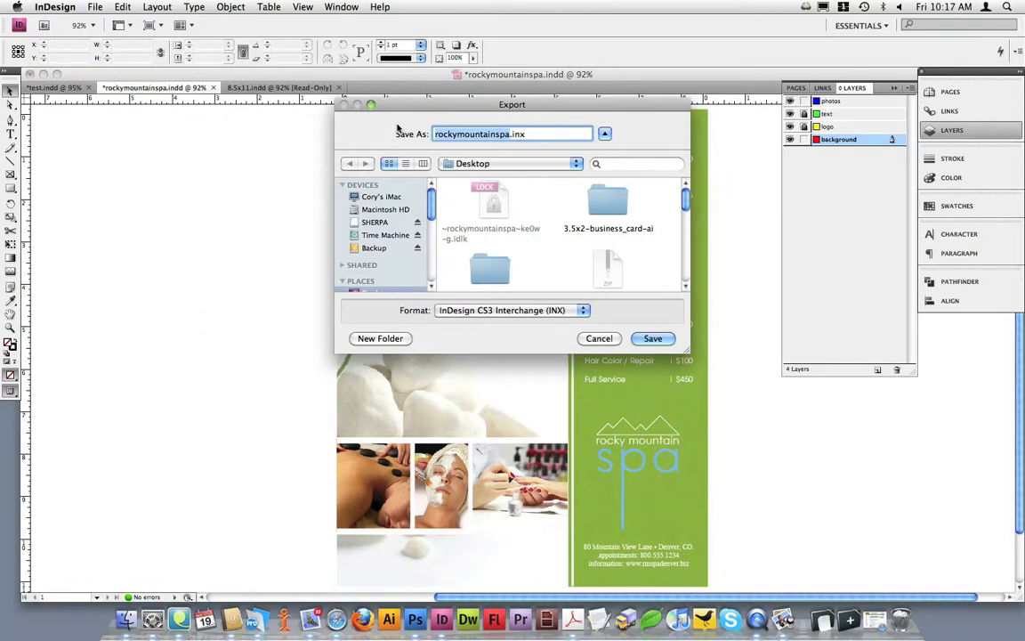
{"action": "left_click", "coordinate": [513, 133]}
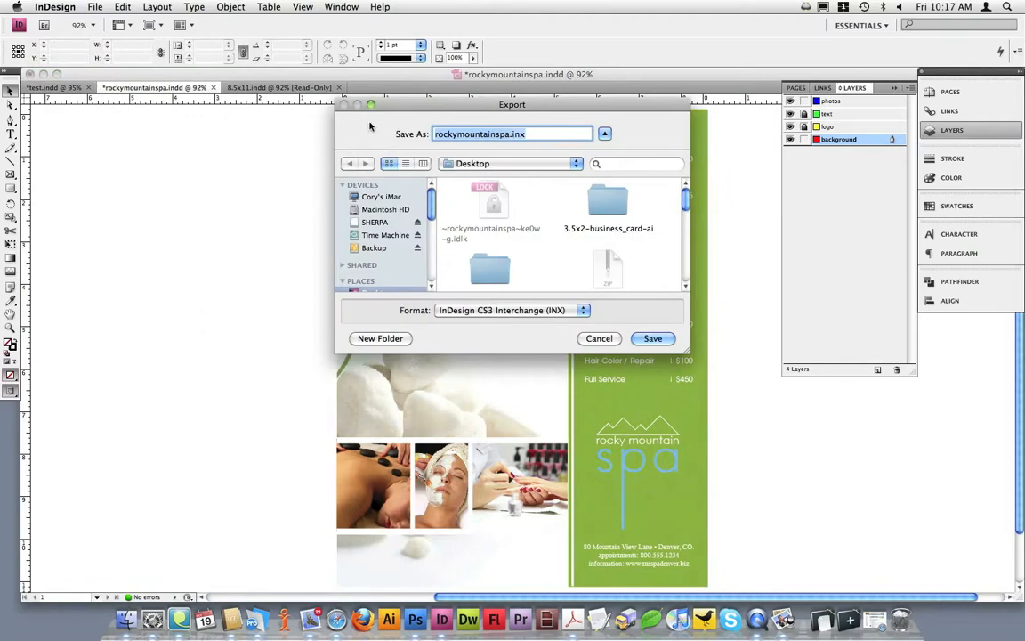
{"action": "type", "text": "rmspa-flyer-final"}
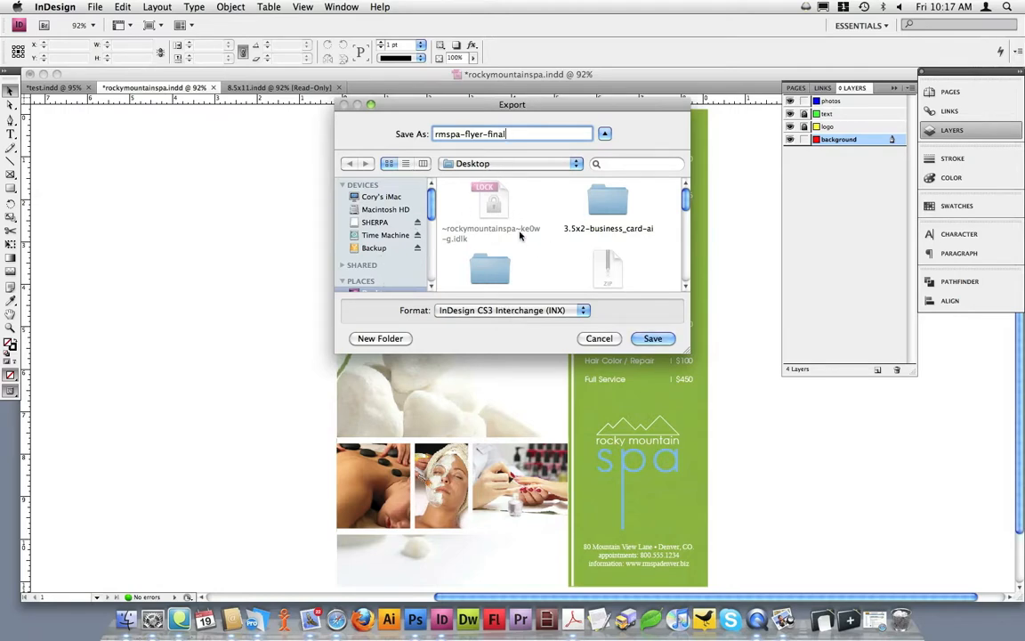
{"action": "mouse_move", "coordinate": [555, 263]}
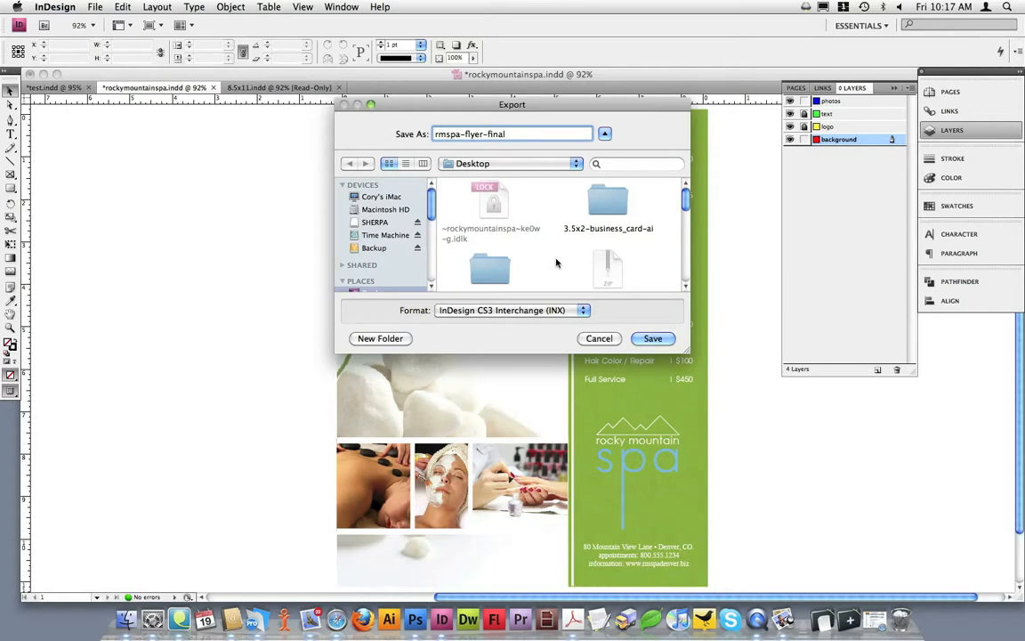
{"action": "mouse_move", "coordinate": [541, 258]}
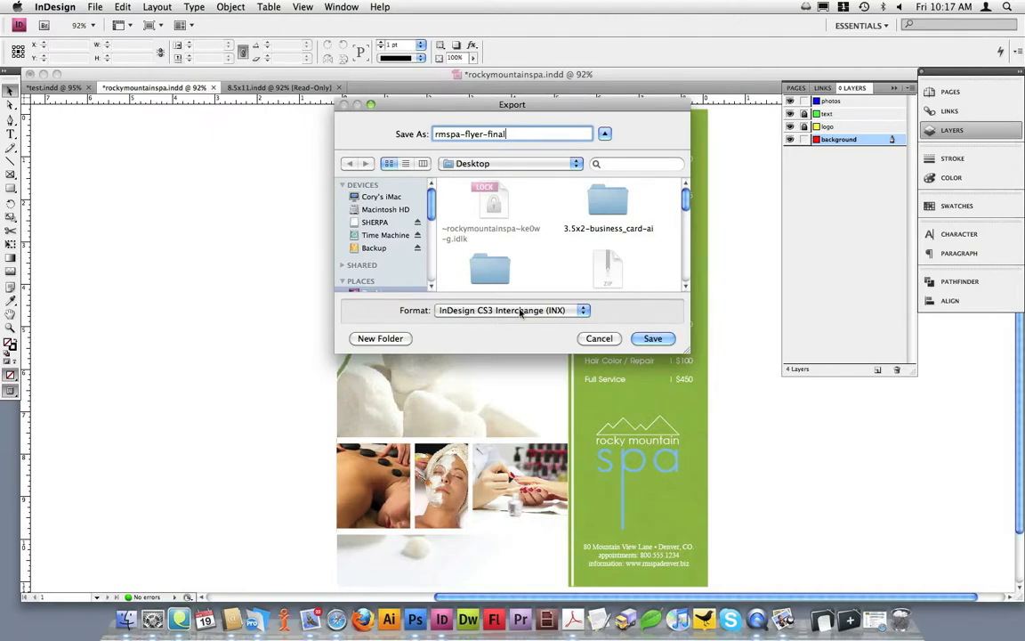
{"action": "left_click", "coordinate": [510, 309]}
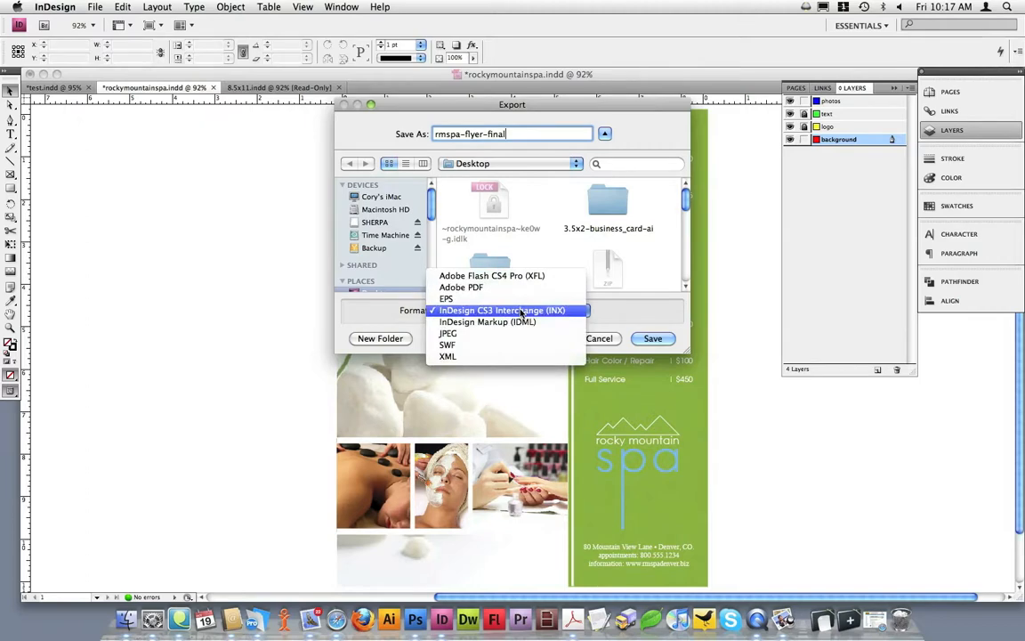
{"action": "mouse_move", "coordinate": [510, 287]}
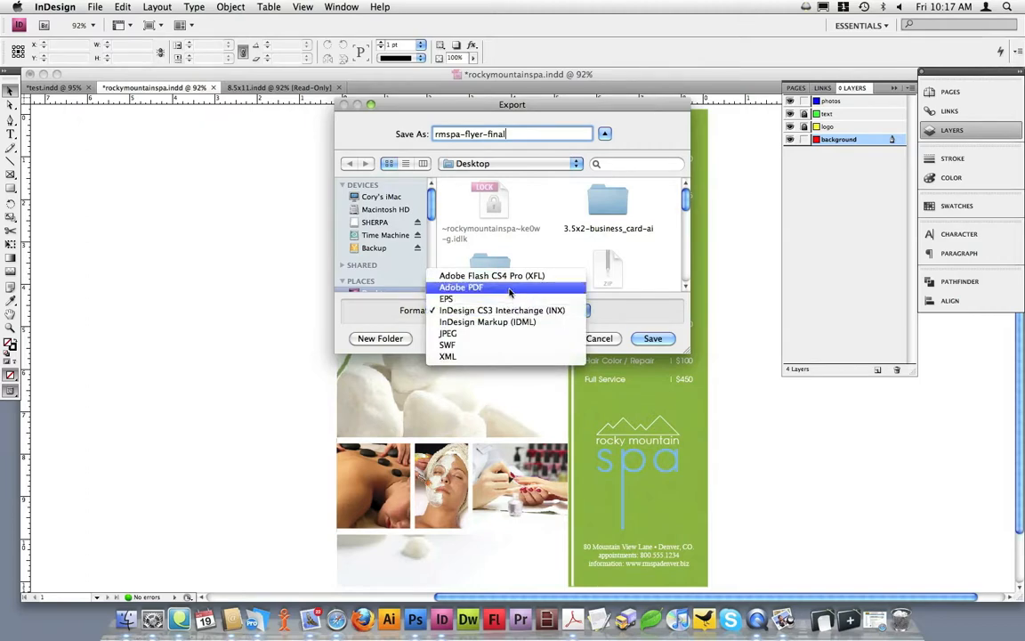
{"action": "left_click", "coordinate": [463, 286]}
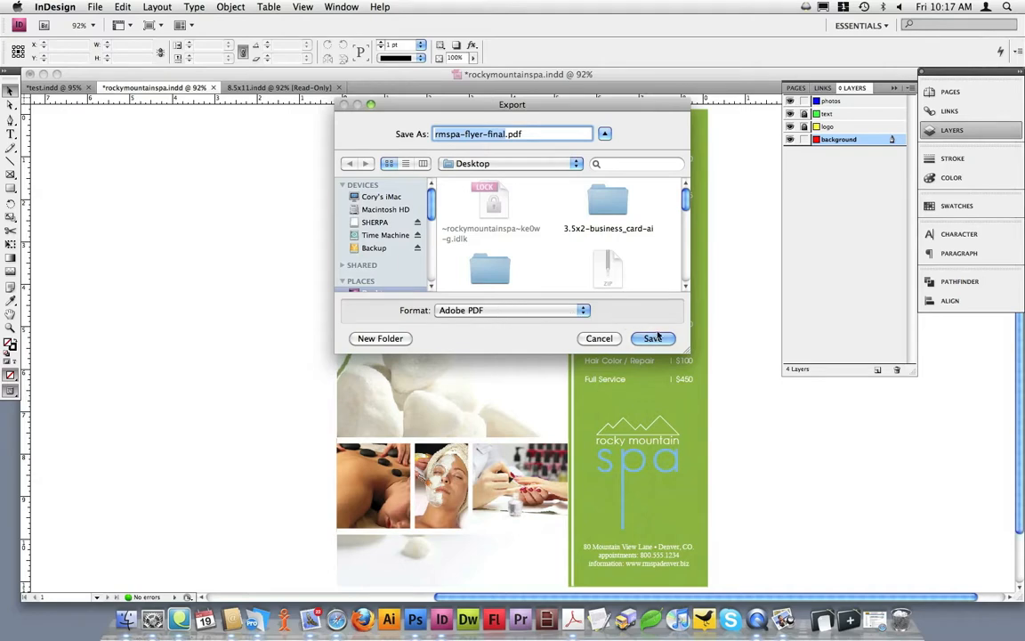
- Export using the ccp preset after reviewing Compression and Marks and Bleeds (crop marks, 0.125 in bleed)
{"action": "left_click", "coordinate": [654, 338]}
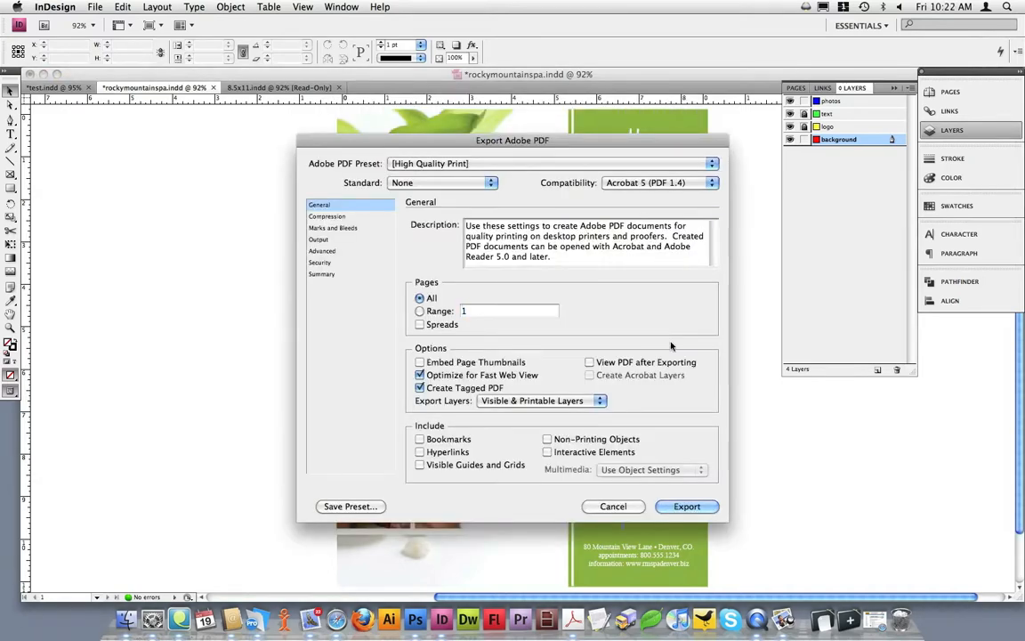
{"action": "mouse_move", "coordinate": [535, 149]}
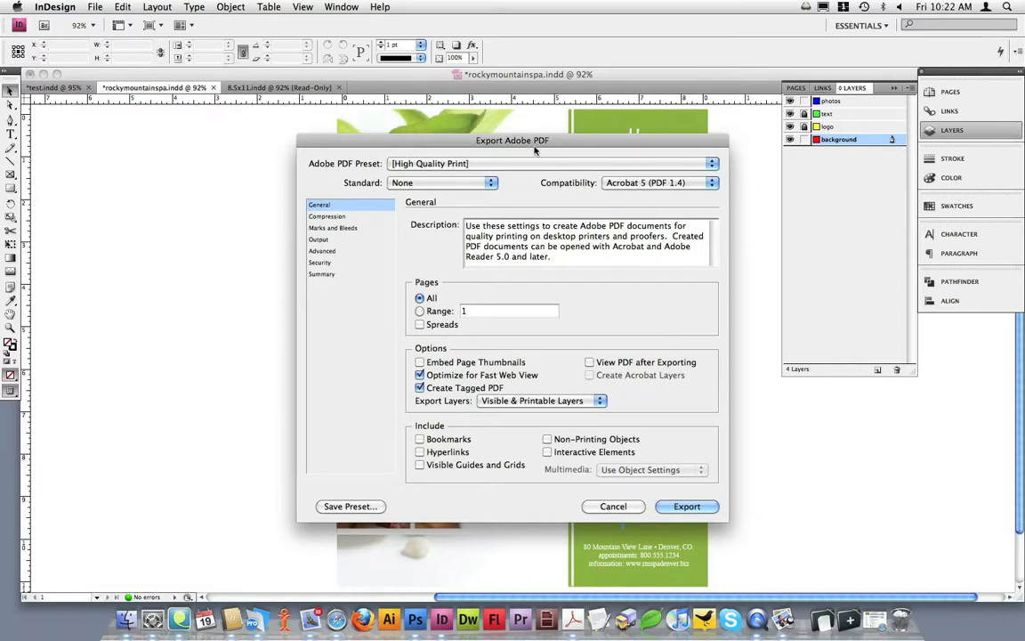
{"action": "mouse_move", "coordinate": [344, 160]}
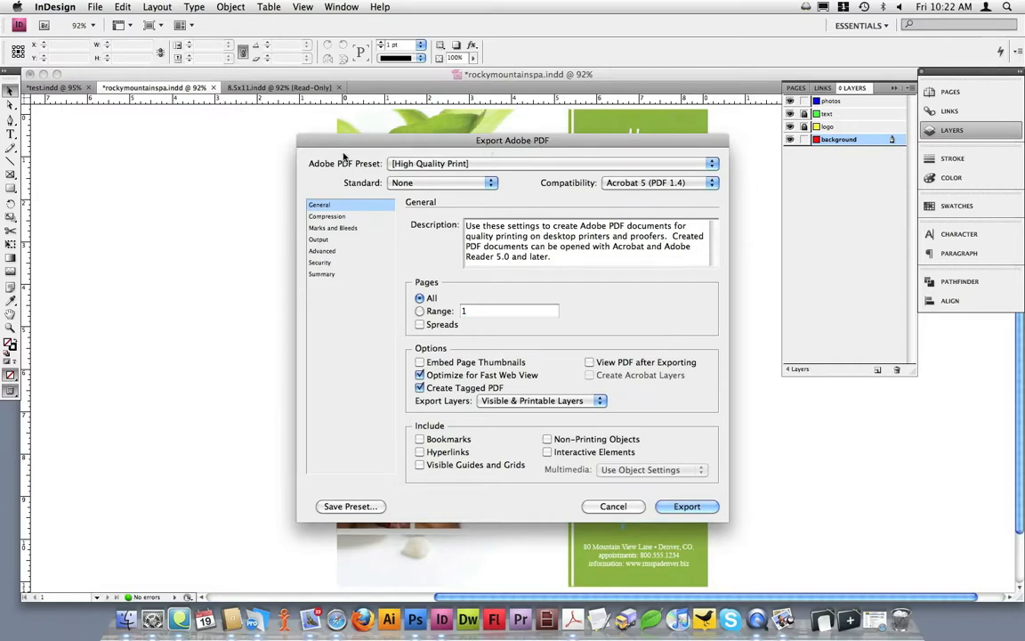
{"action": "mouse_move", "coordinate": [349, 167]}
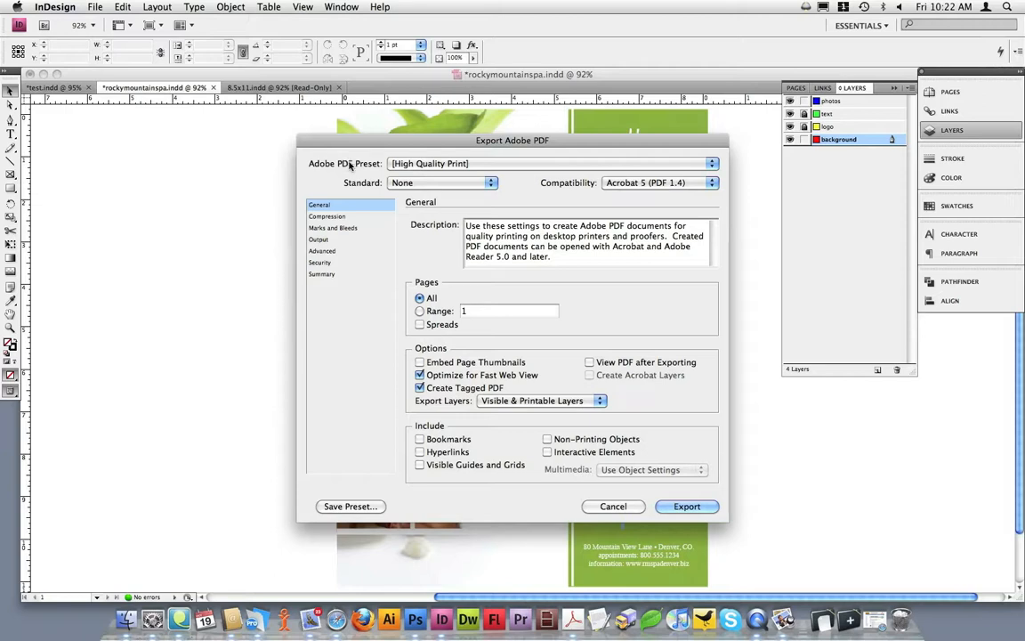
{"action": "mouse_move", "coordinate": [324, 171]}
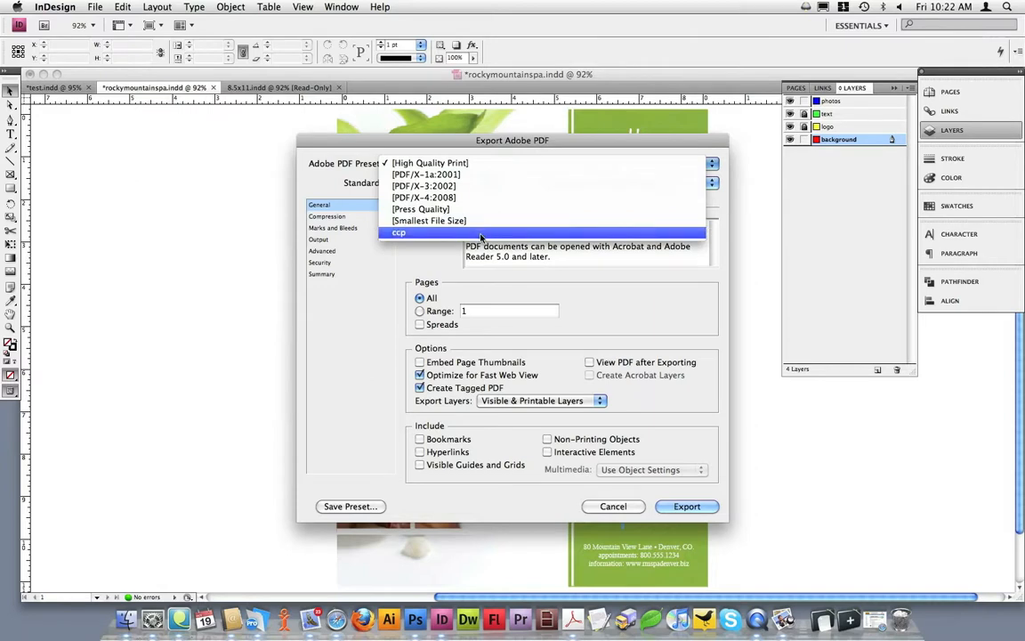
{"action": "left_click", "coordinate": [399, 232]}
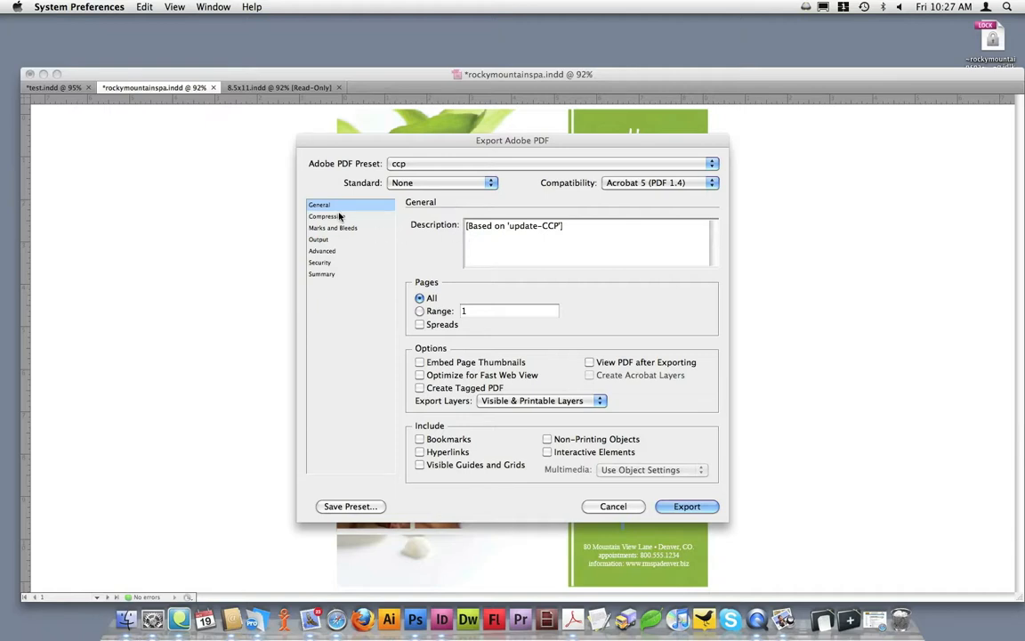
{"action": "left_click", "coordinate": [327, 217]}
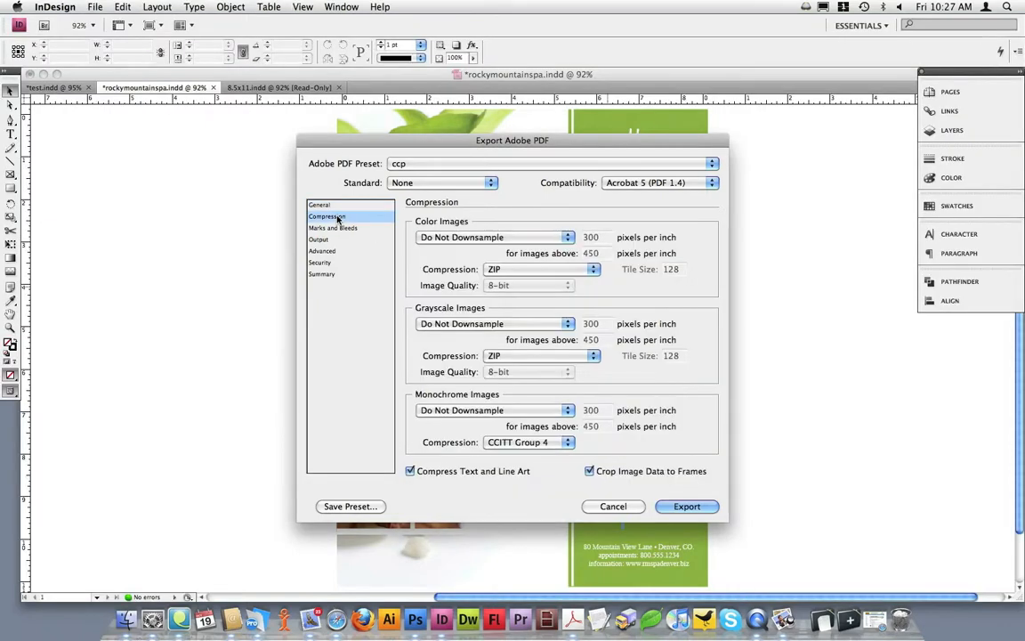
{"action": "left_click", "coordinate": [333, 228]}
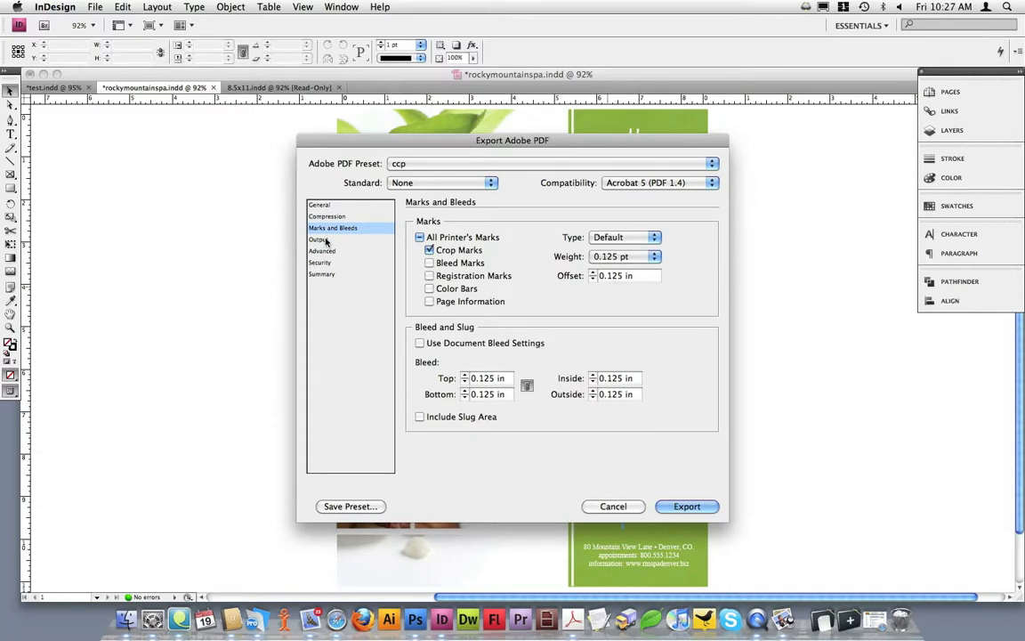
{"action": "left_click", "coordinate": [319, 205]}
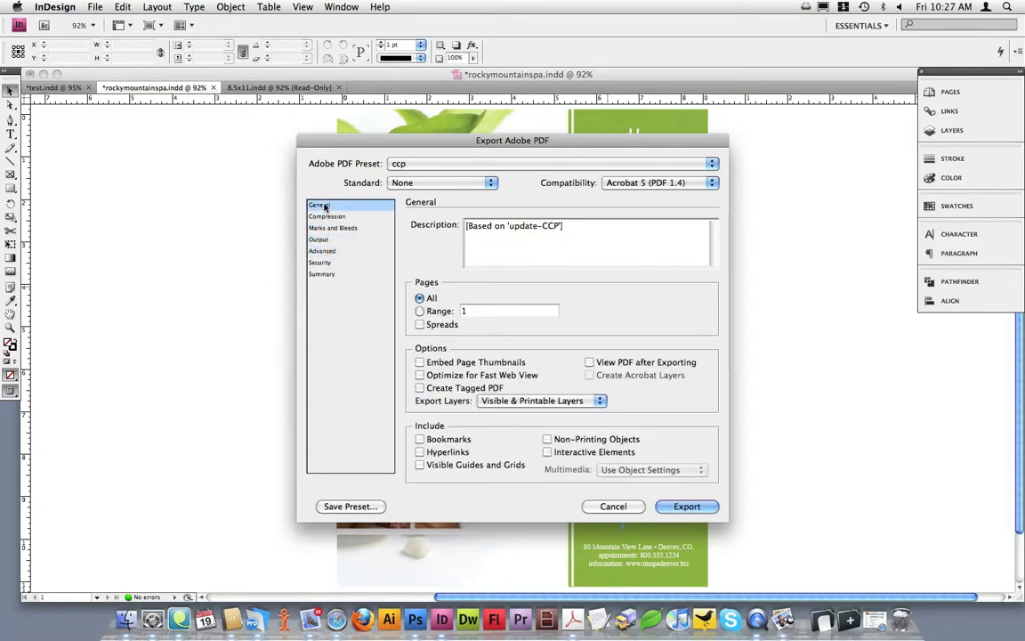
{"action": "mouse_move", "coordinate": [470, 243]}
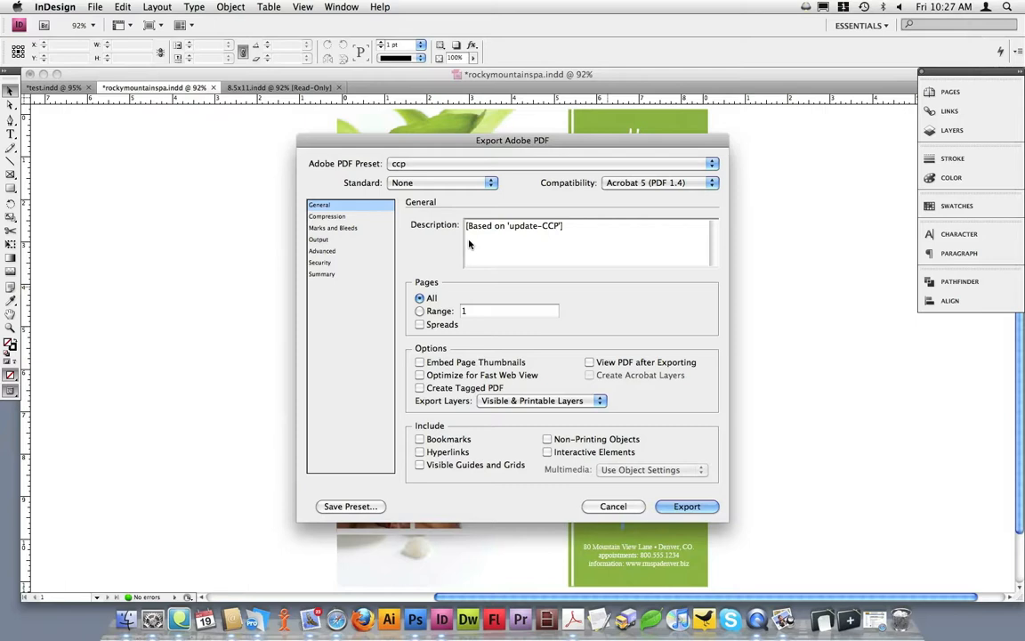
{"action": "mouse_move", "coordinate": [506, 265]}
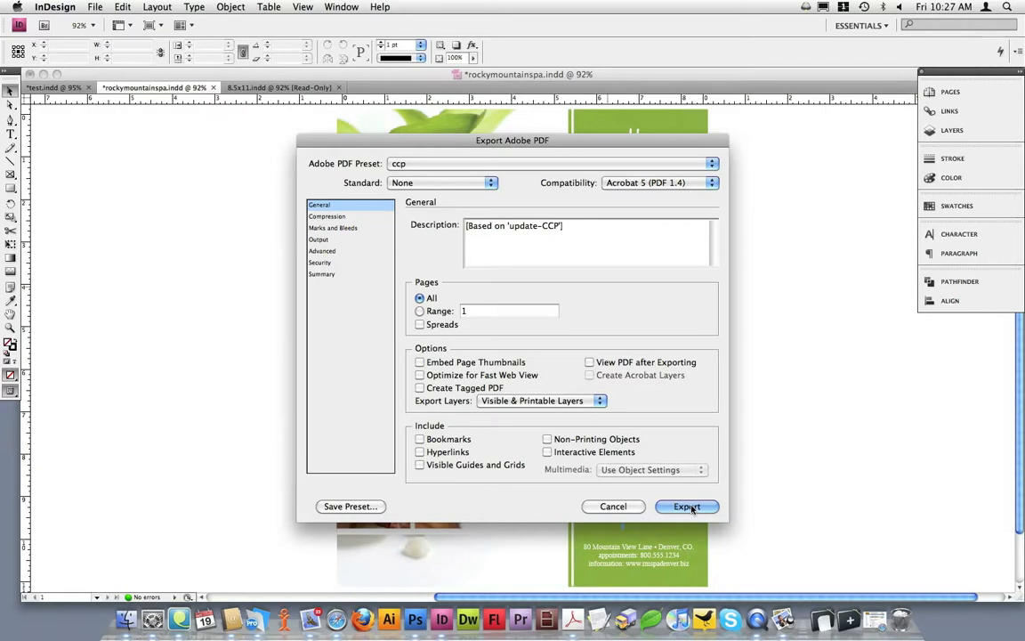
{"action": "left_click", "coordinate": [687, 505]}
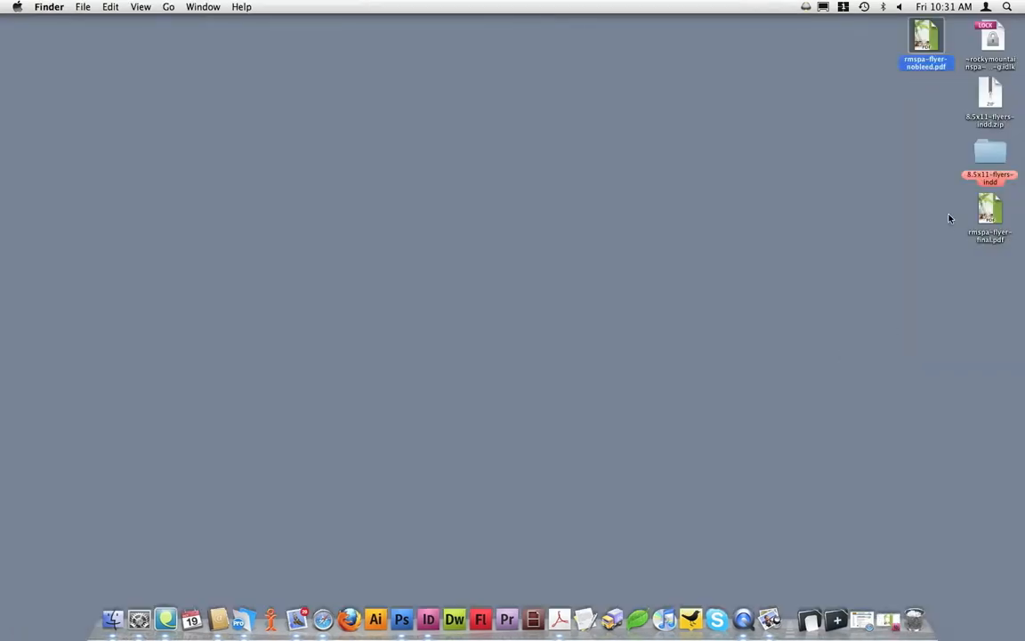
- Open rmspa-flyer-final.pdf from the desktop in Acrobat
{"action": "left_click", "coordinate": [991, 212]}
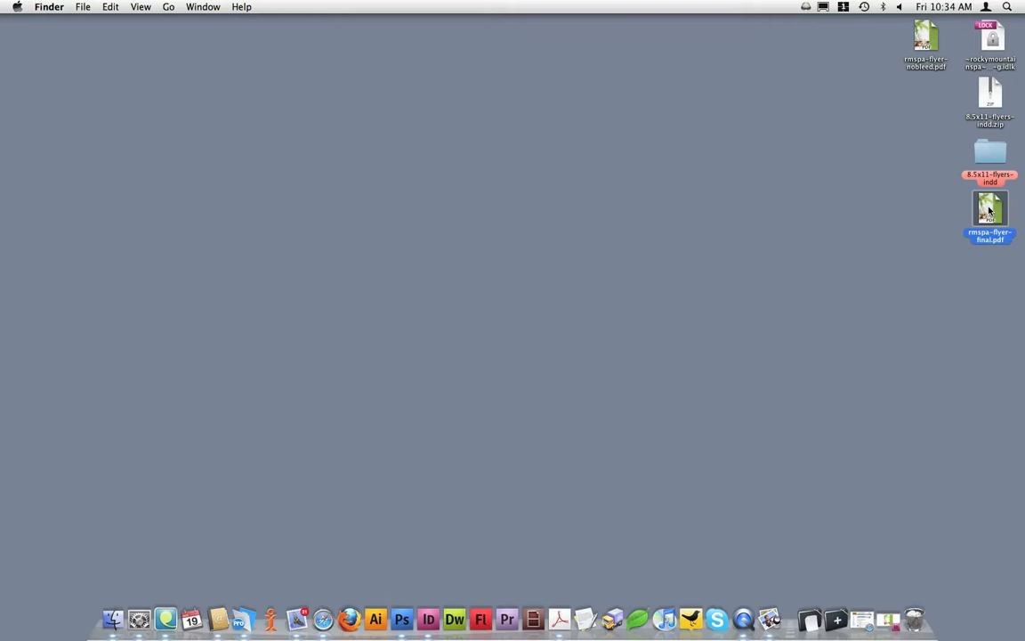
{"action": "double_click", "coordinate": [979, 211]}
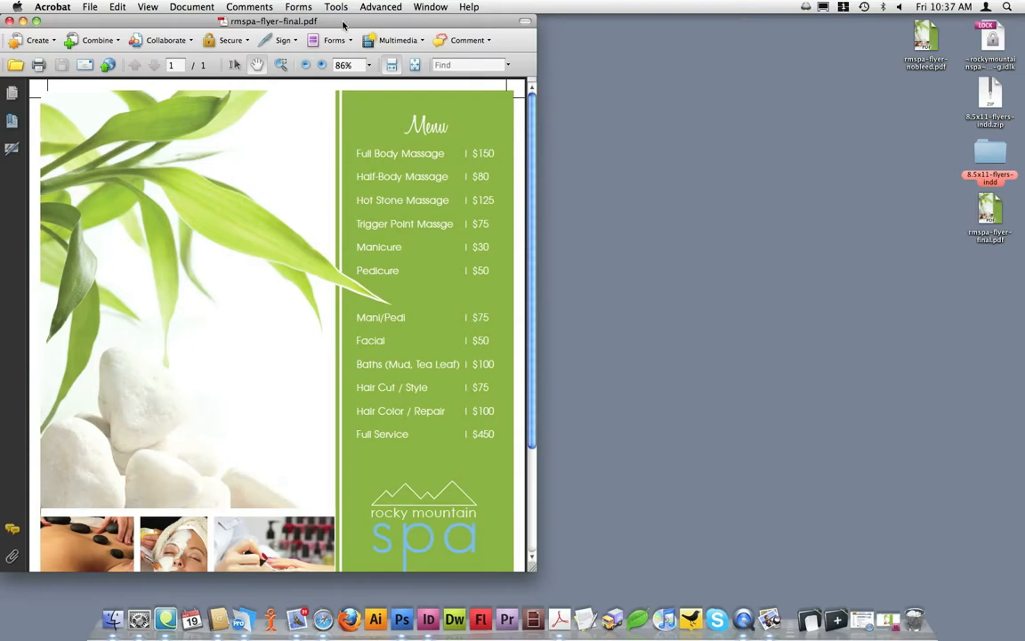
{"action": "mouse_move", "coordinate": [127, 123]}
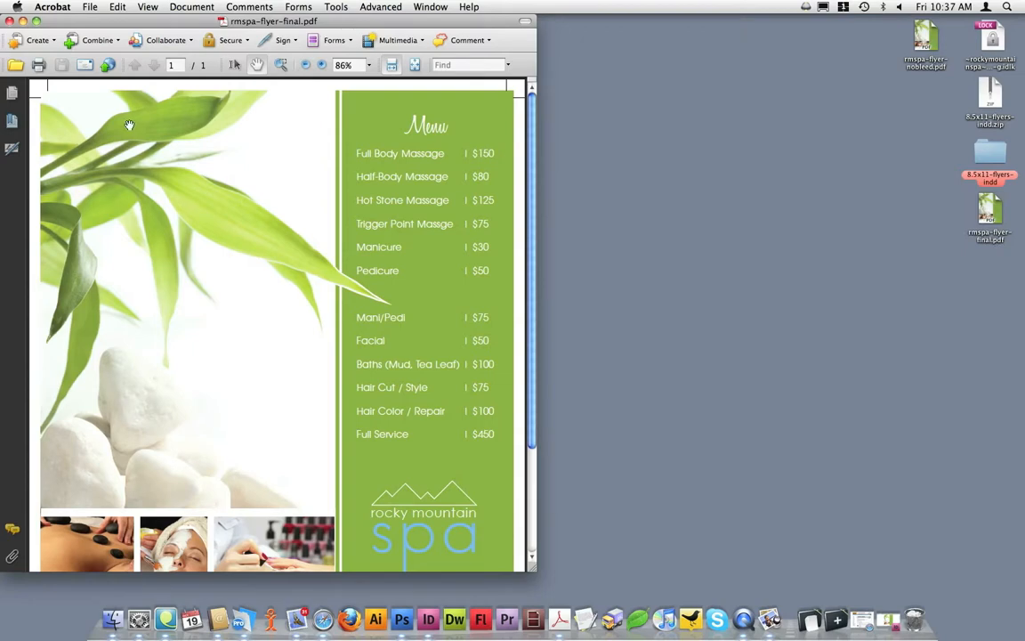
{"action": "mouse_move", "coordinate": [253, 221]}
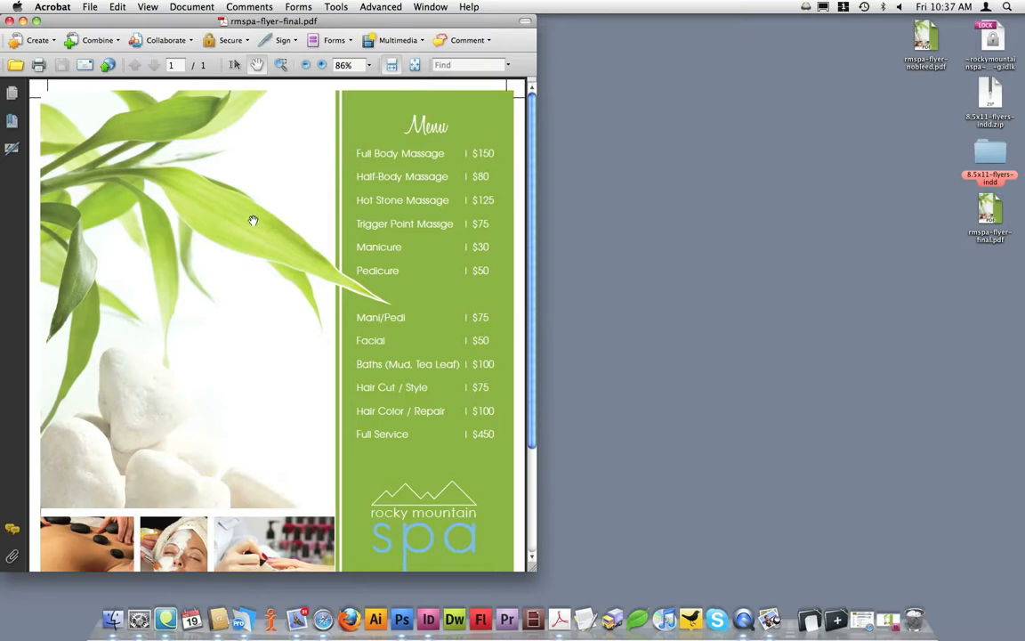
{"action": "mouse_move", "coordinate": [262, 219]}
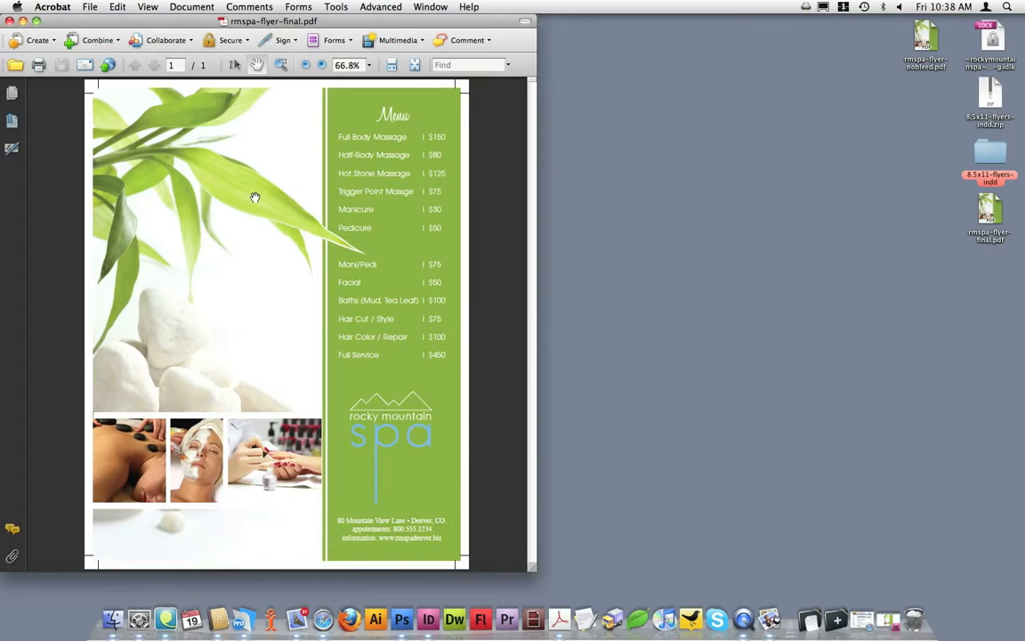
{"action": "mouse_move", "coordinate": [460, 85]}
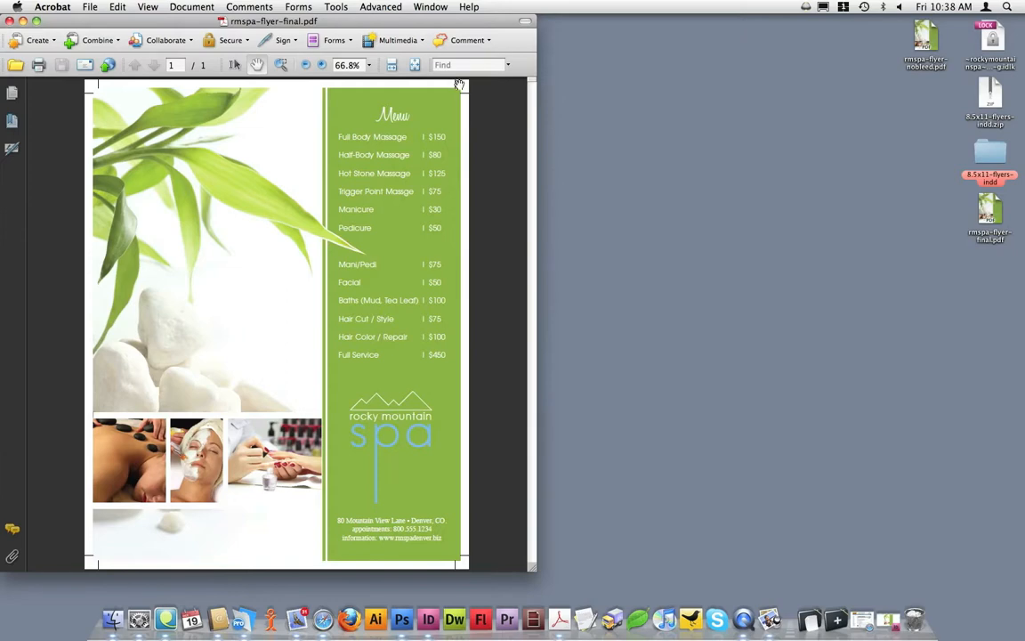
{"action": "mouse_move", "coordinate": [459, 559]}
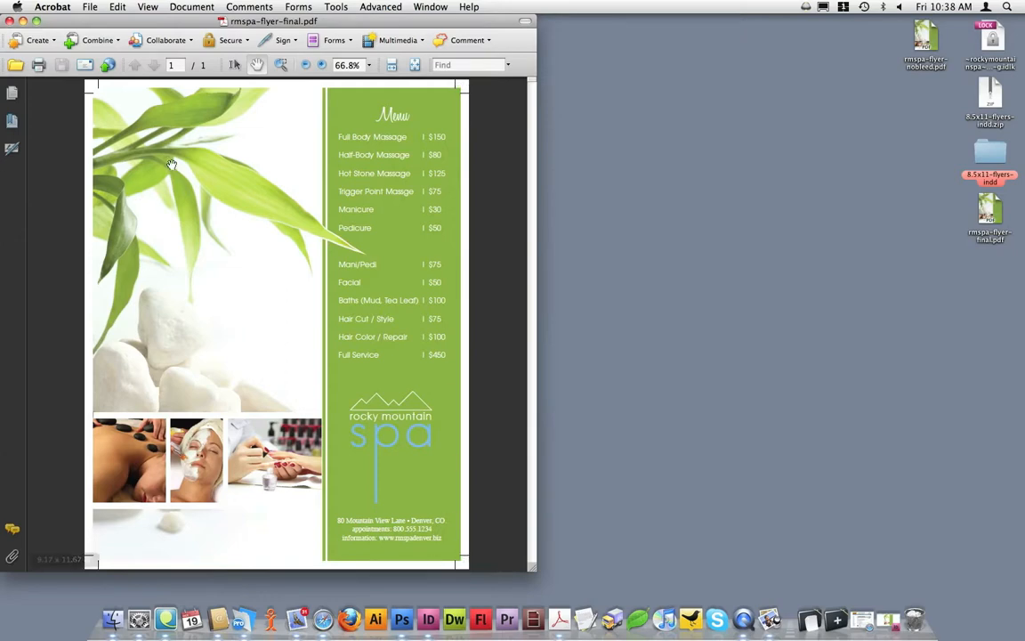
{"action": "mouse_move", "coordinate": [242, 182]}
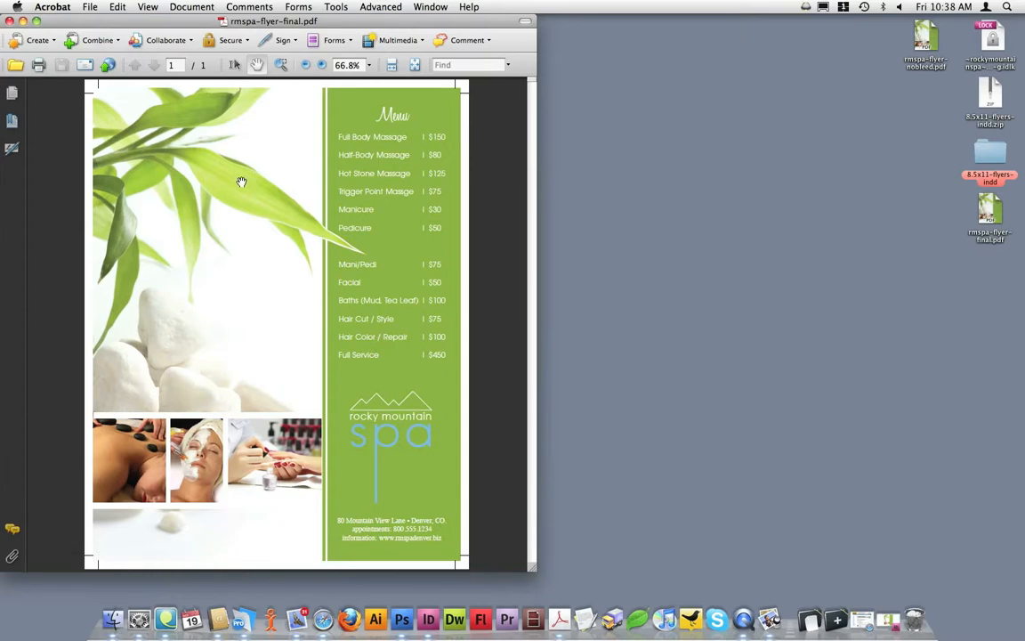
{"action": "mouse_move", "coordinate": [431, 110]}
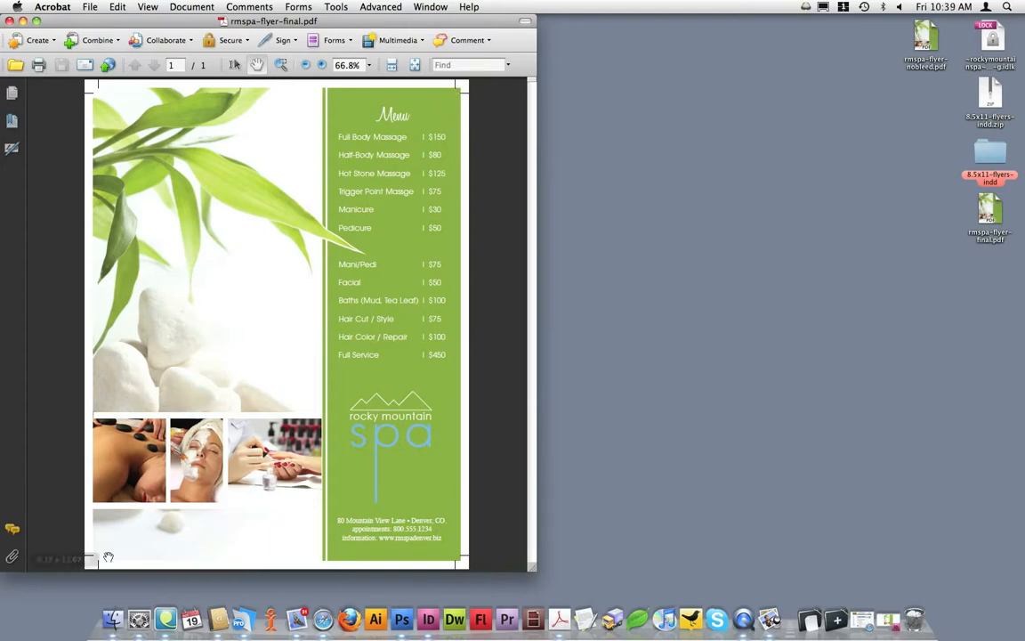
{"action": "mouse_move", "coordinate": [111, 455]}
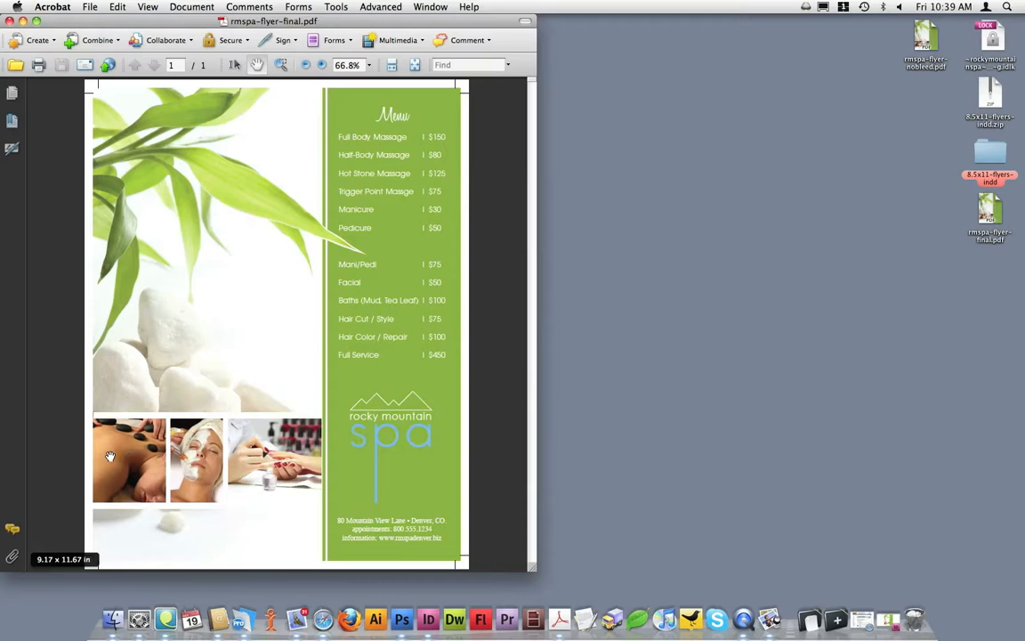
{"action": "mouse_move", "coordinate": [96, 481]}
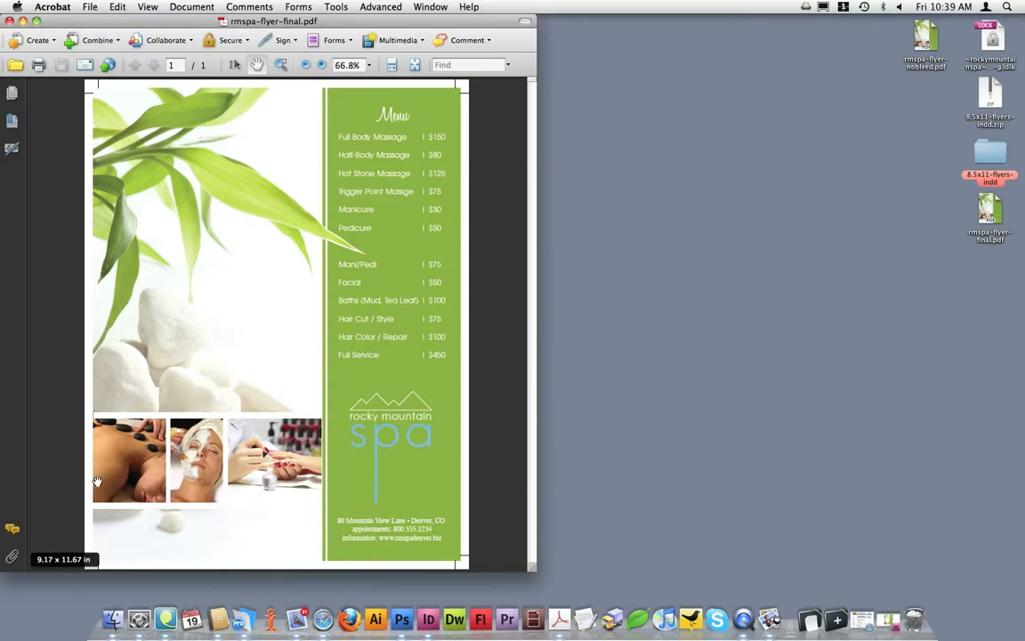
{"action": "mouse_move", "coordinate": [260, 229]}
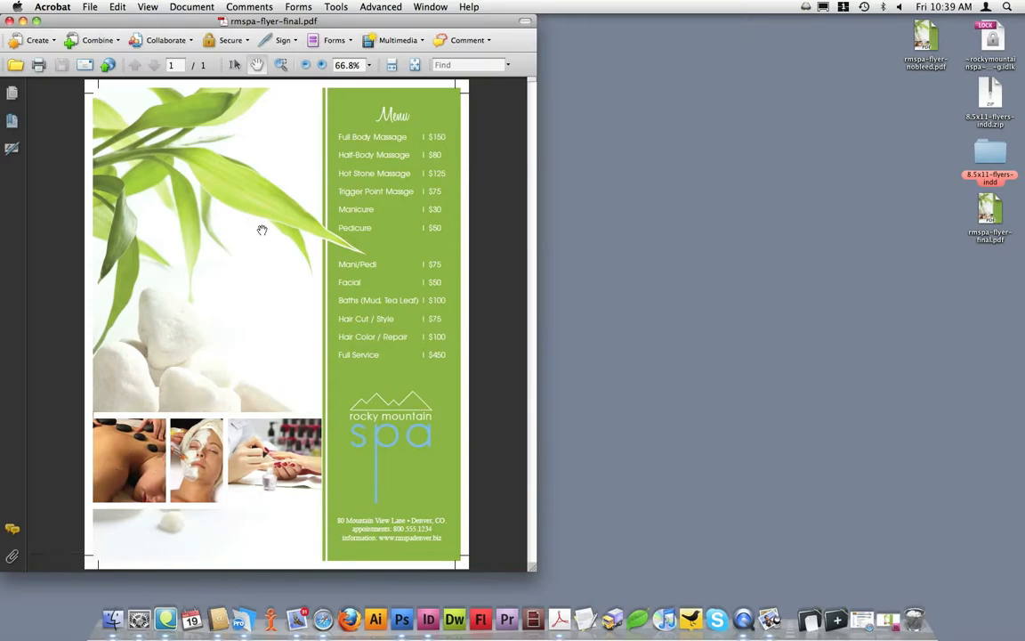
{"action": "mouse_move", "coordinate": [264, 201]}
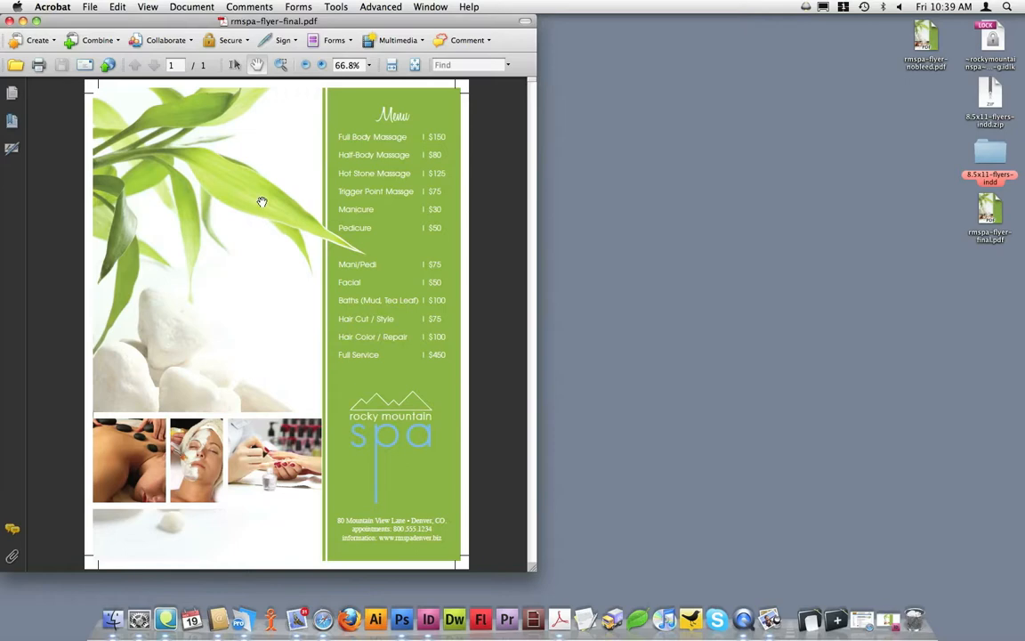
{"action": "mouse_move", "coordinate": [111, 85]}
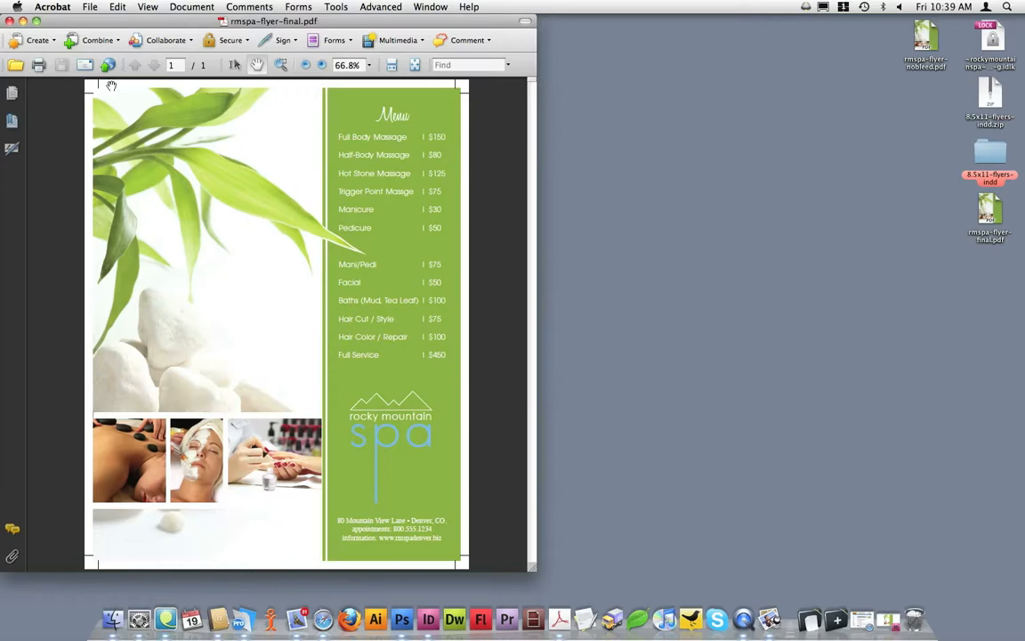
{"action": "mouse_move", "coordinate": [87, 470]}
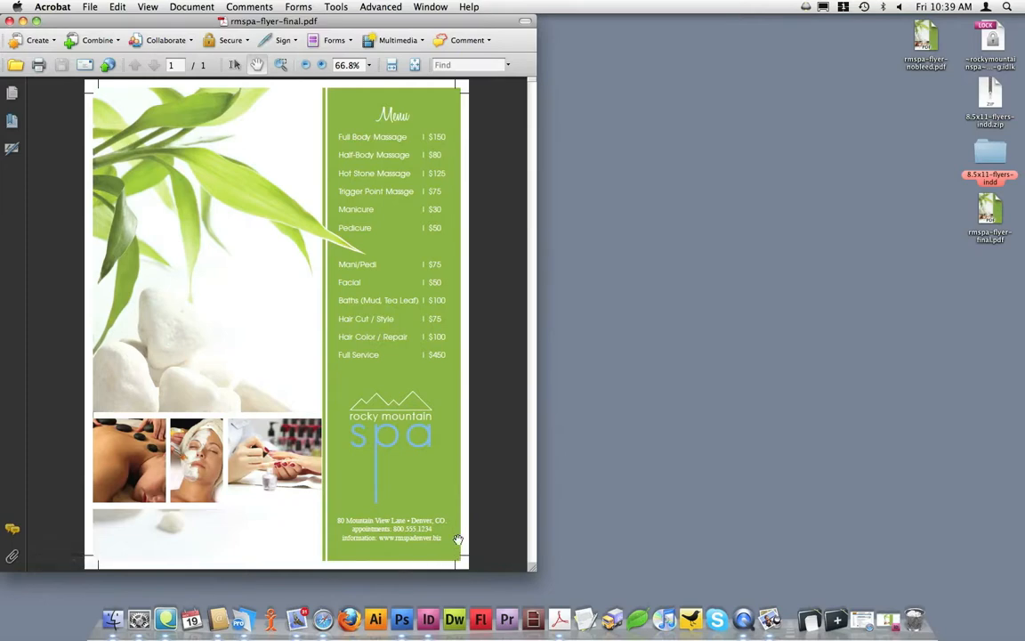
{"action": "mouse_move", "coordinate": [313, 310]}
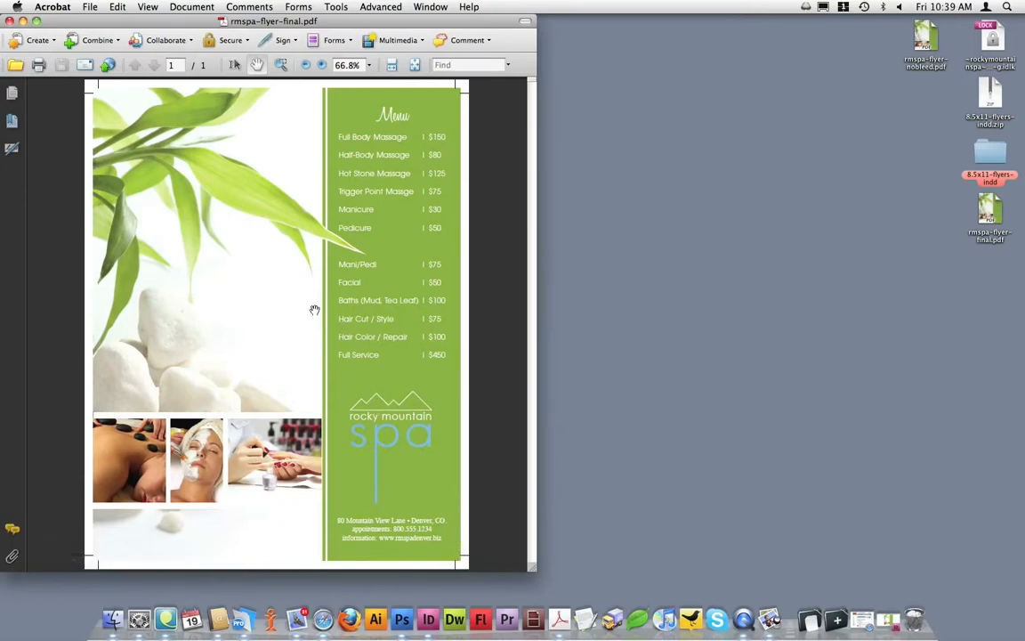
{"action": "mouse_move", "coordinate": [295, 313]}
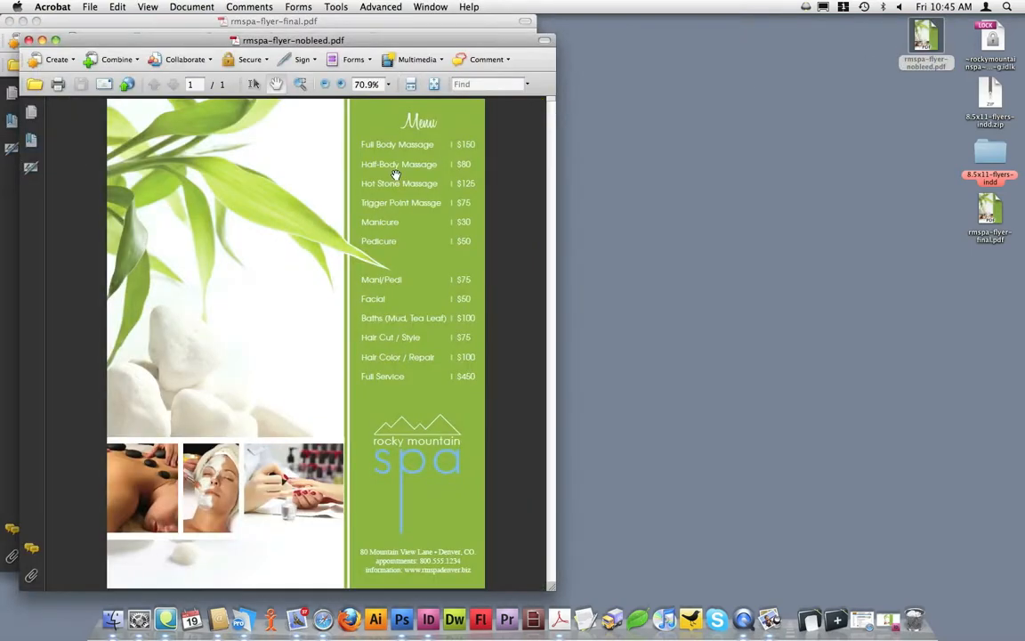
{"action": "mouse_move", "coordinate": [346, 46]}
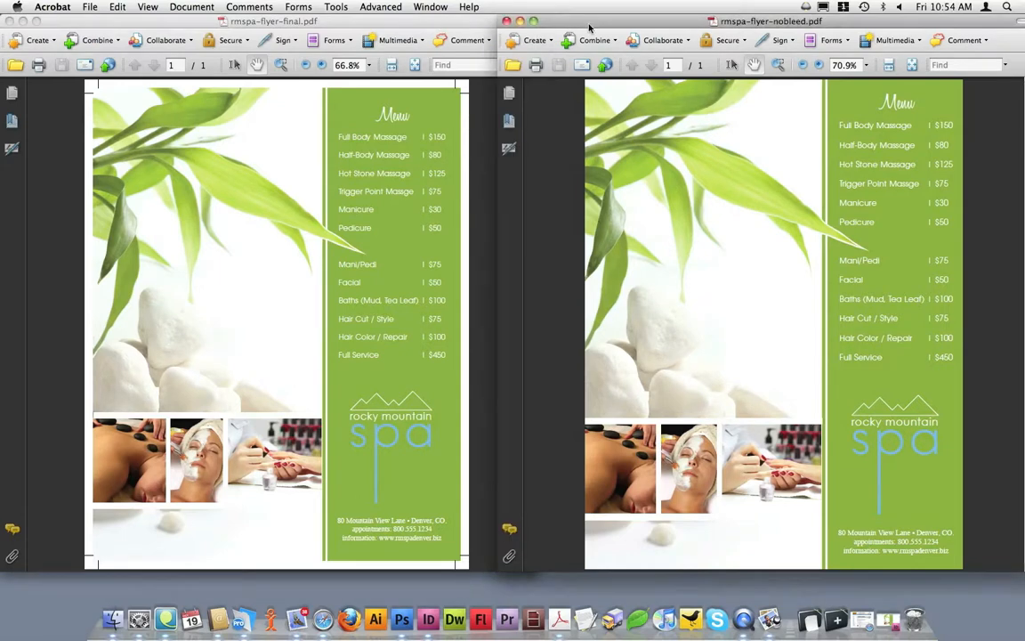
{"action": "mouse_move", "coordinate": [740, 265]}
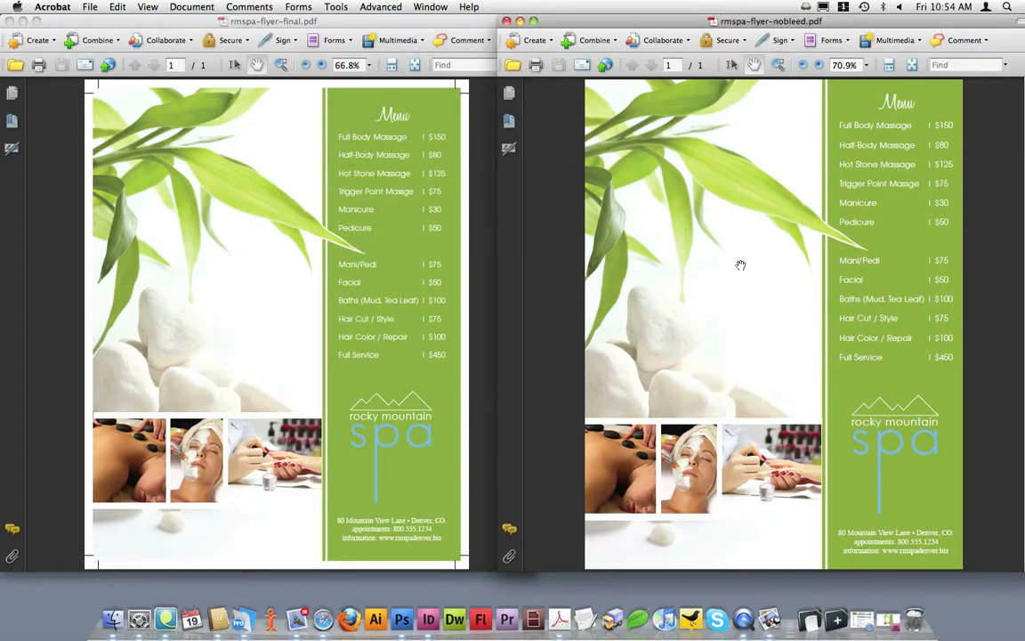
{"action": "mouse_move", "coordinate": [715, 280]}
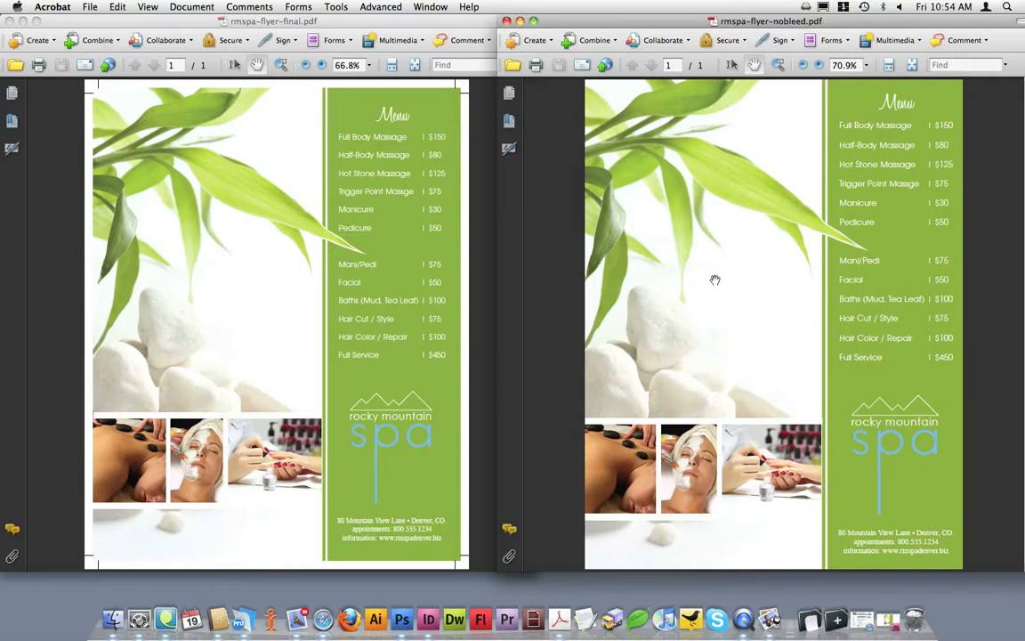
{"action": "mouse_move", "coordinate": [720, 292]}
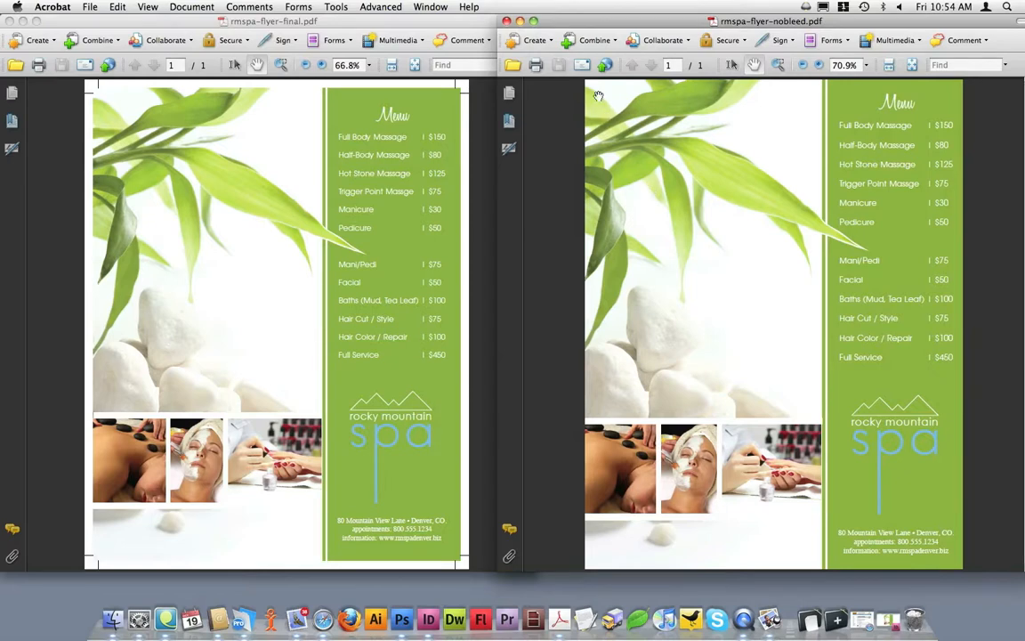
{"action": "mouse_move", "coordinate": [628, 467]}
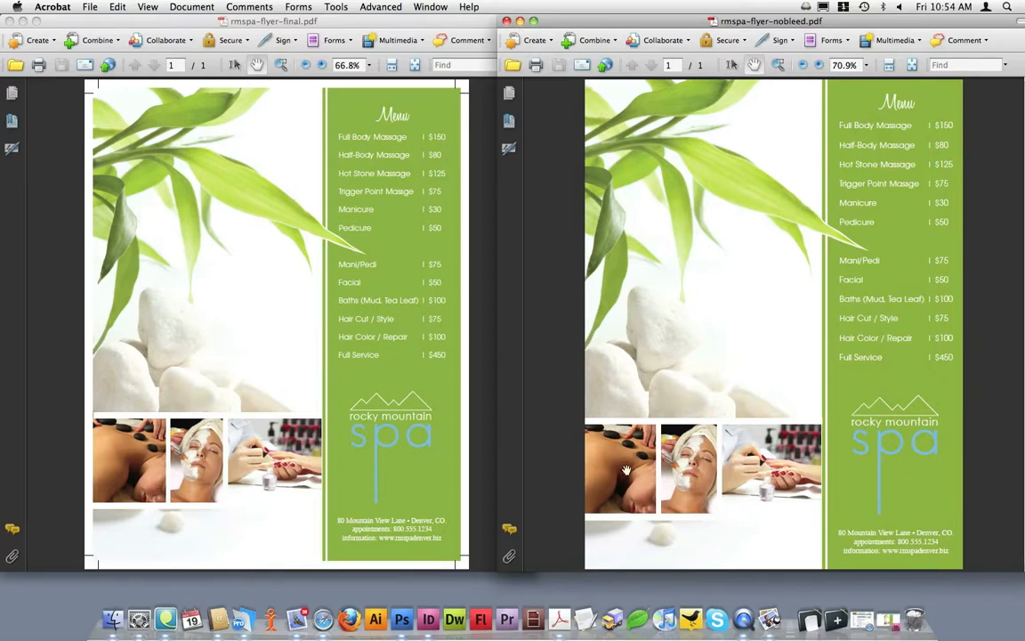
{"action": "mouse_move", "coordinate": [574, 559]}
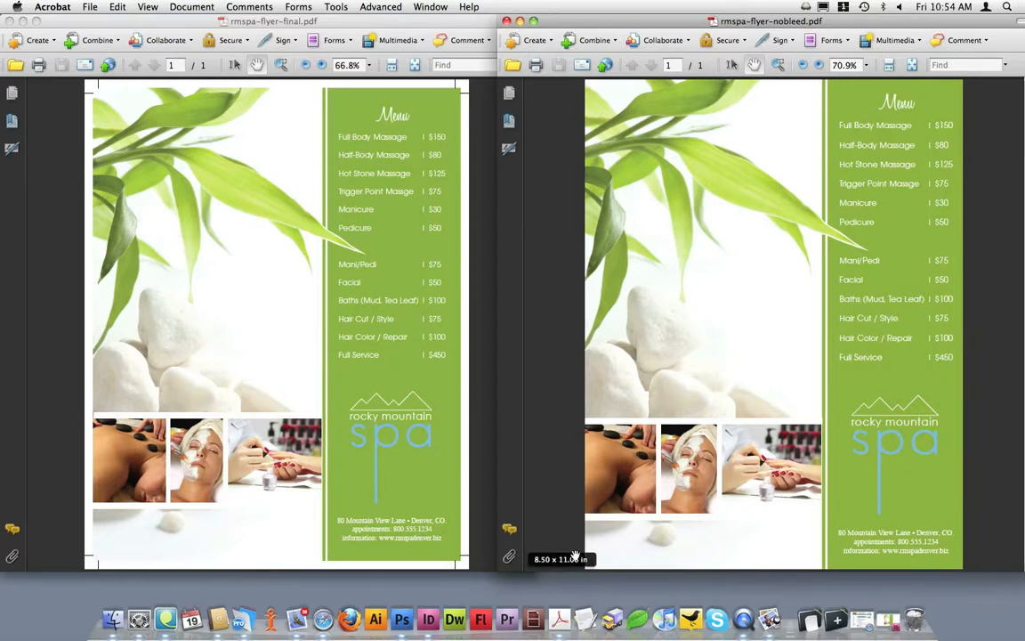
{"action": "mouse_move", "coordinate": [594, 374]}
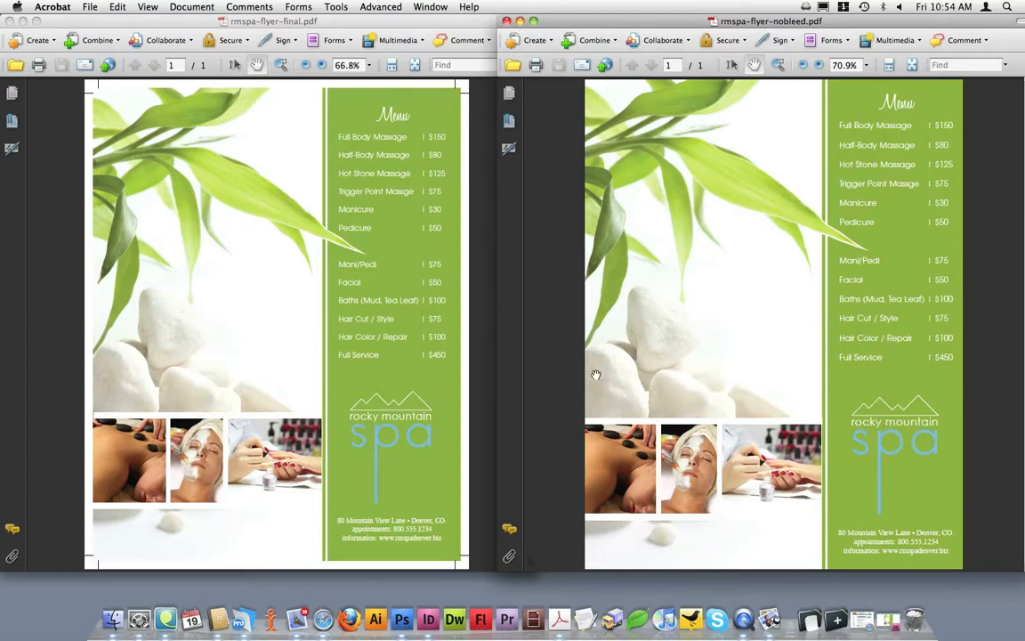
{"action": "mouse_move", "coordinate": [689, 315]}
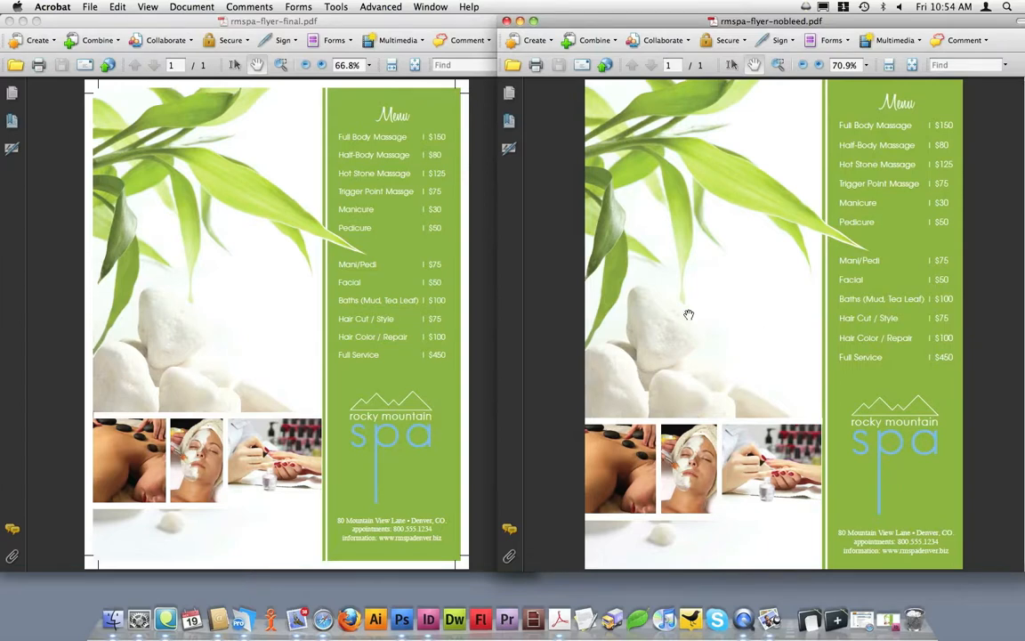
{"action": "mouse_move", "coordinate": [734, 313]}
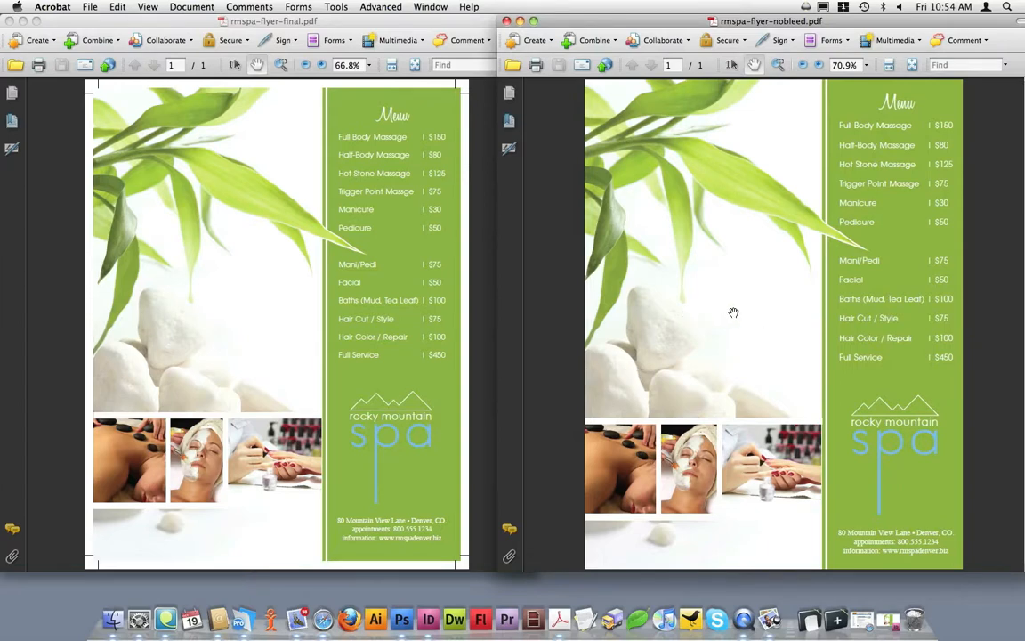
{"action": "mouse_move", "coordinate": [805, 100]}
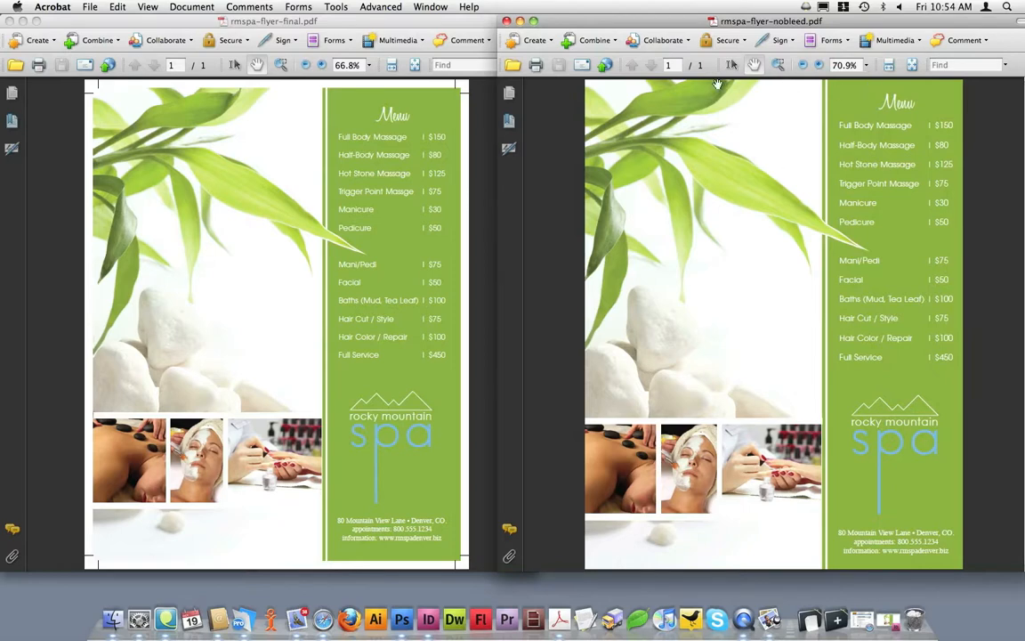
{"action": "mouse_move", "coordinate": [630, 142]}
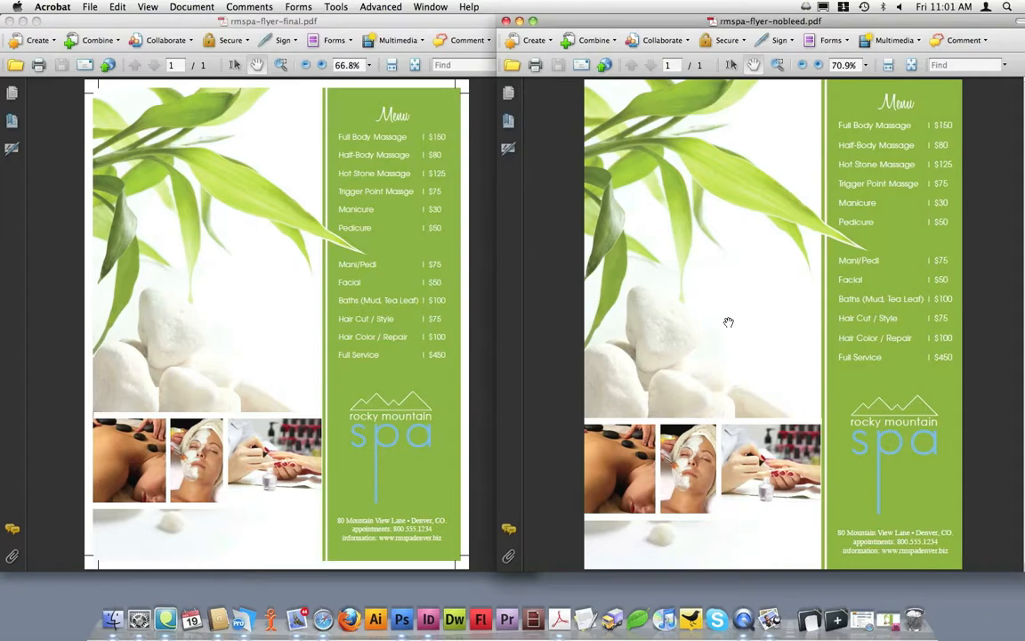
{"action": "mouse_move", "coordinate": [733, 322]}
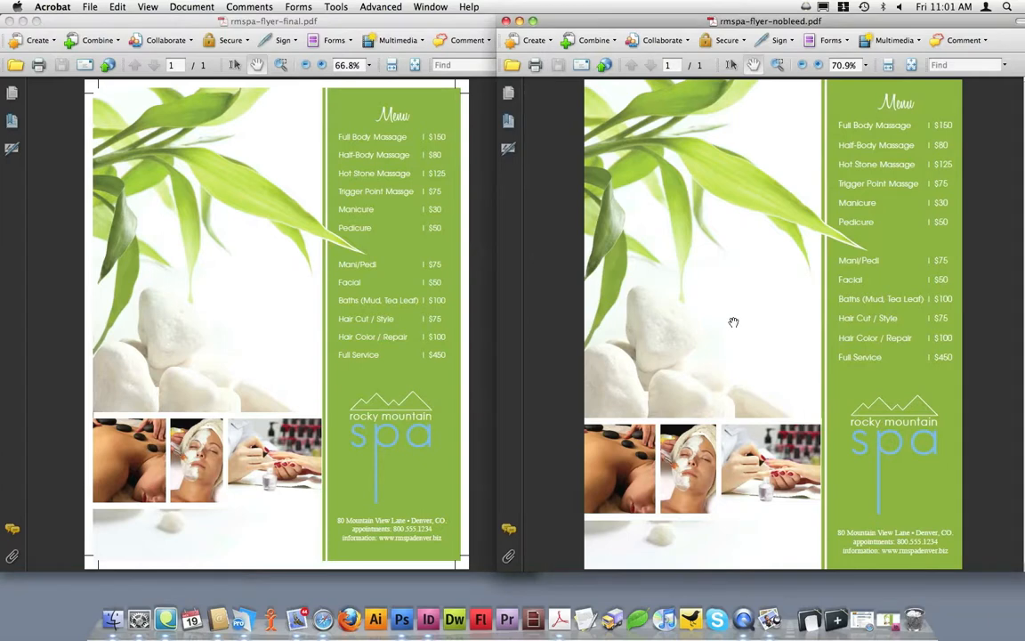
{"action": "mouse_move", "coordinate": [728, 283]}
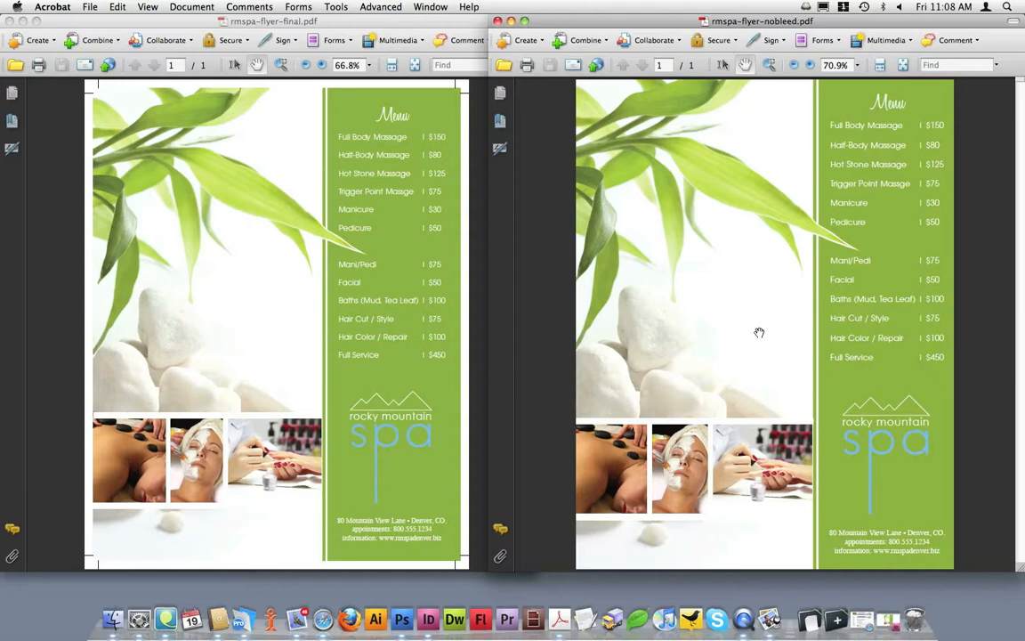
{"action": "mouse_move", "coordinate": [755, 333]}
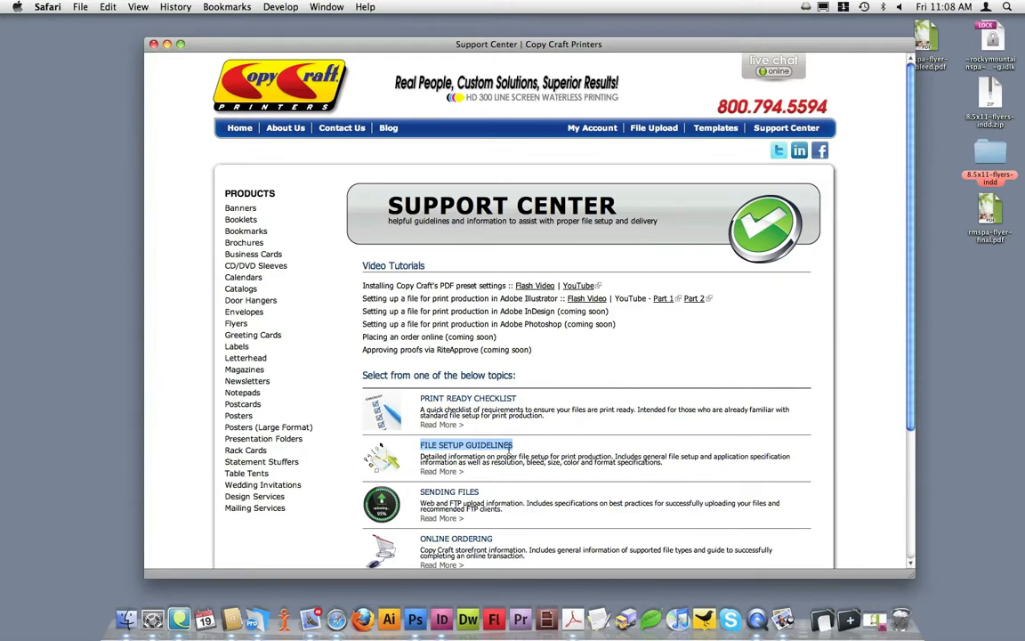
{"action": "mouse_move", "coordinate": [467, 477]}
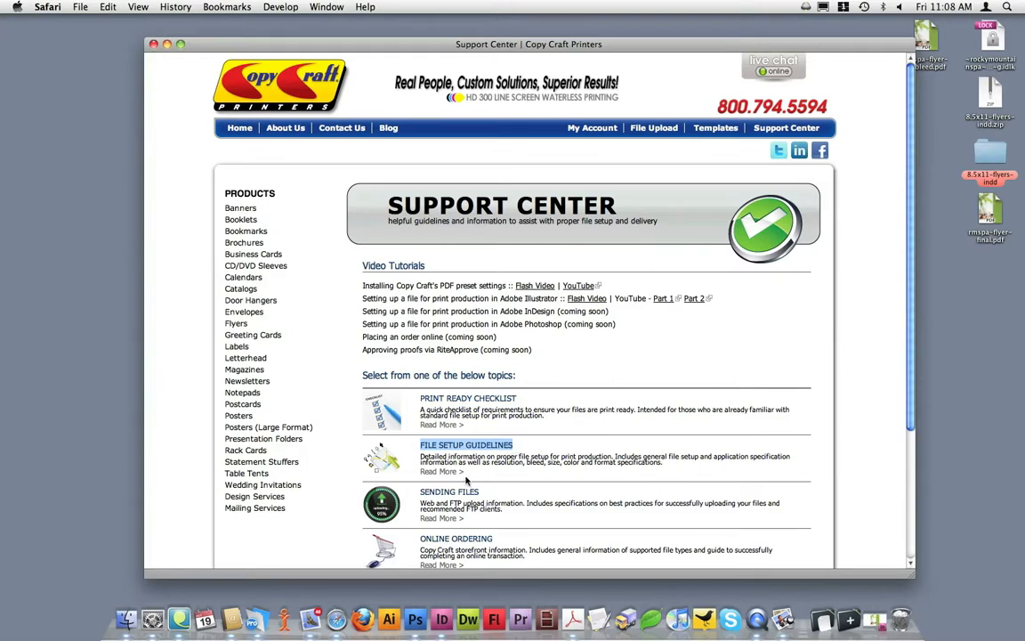
{"action": "mouse_move", "coordinate": [493, 481]}
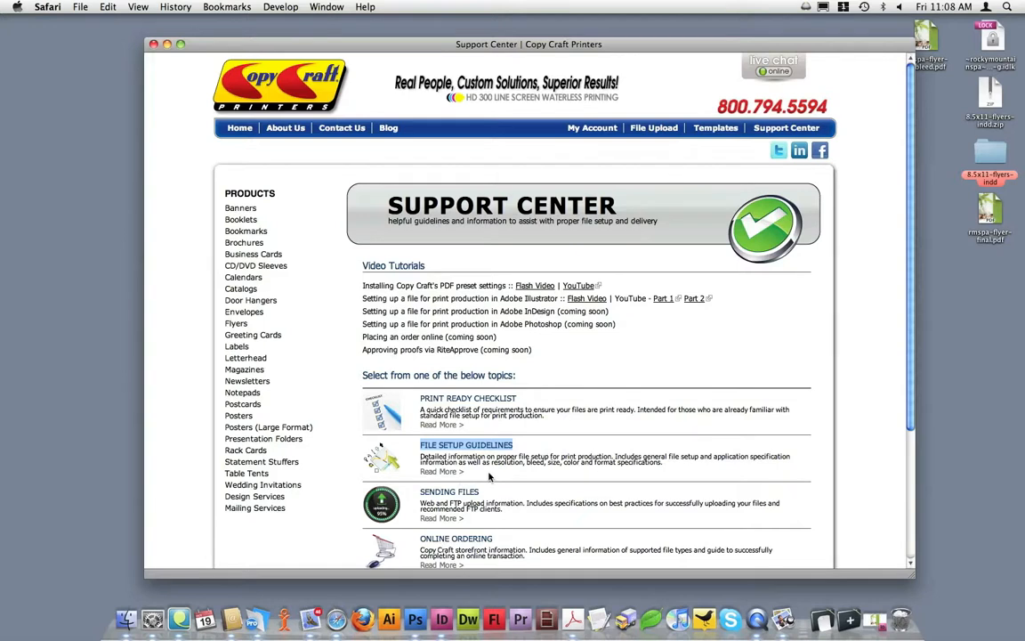
{"action": "mouse_move", "coordinate": [515, 479]}
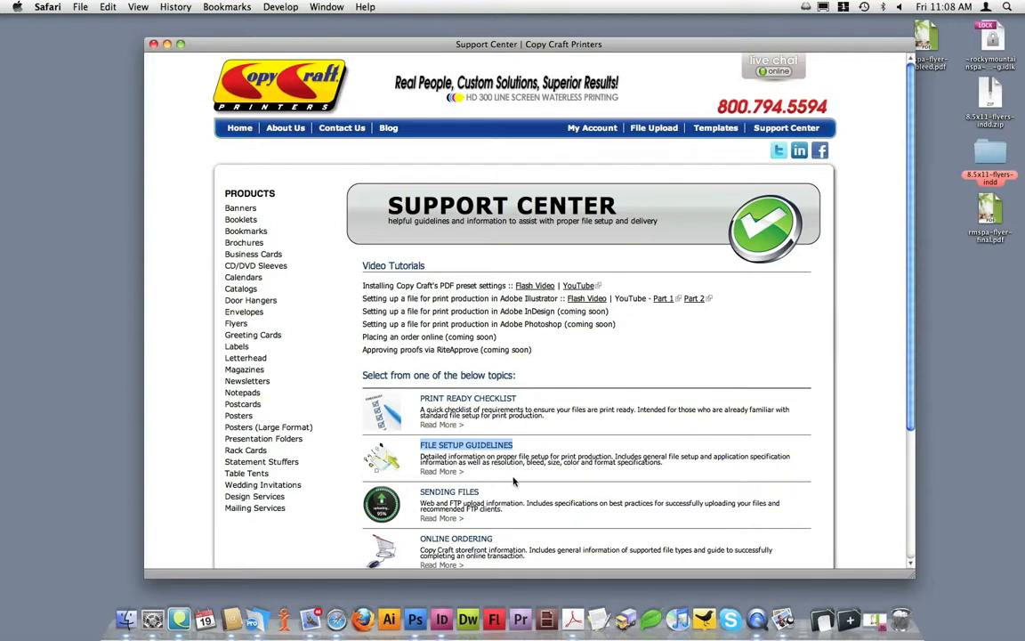
{"action": "mouse_move", "coordinate": [470, 539]}
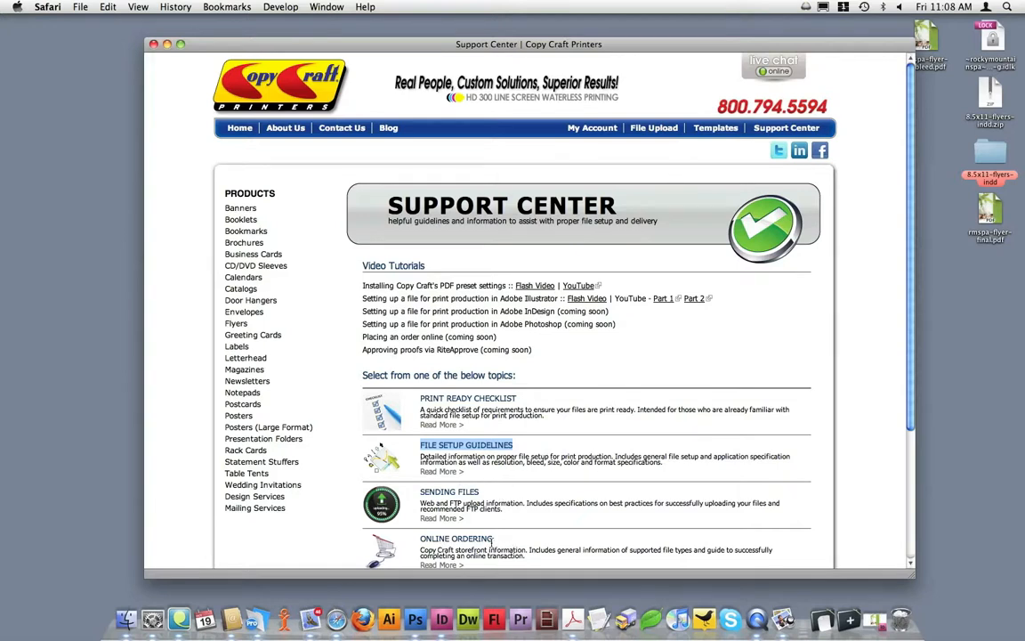